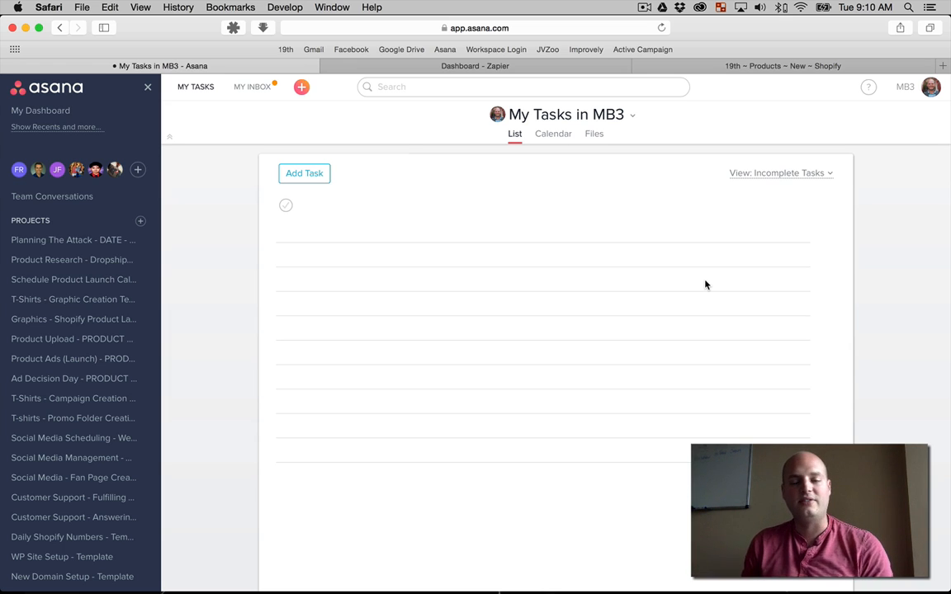
{"action": "mouse_move", "coordinate": [664, 279]}
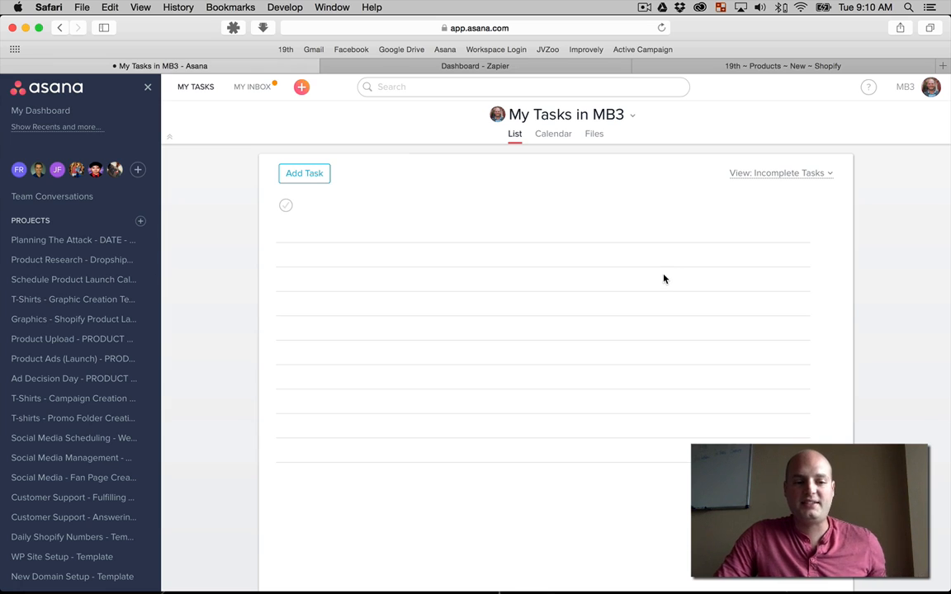
{"action": "mouse_move", "coordinate": [637, 286]}
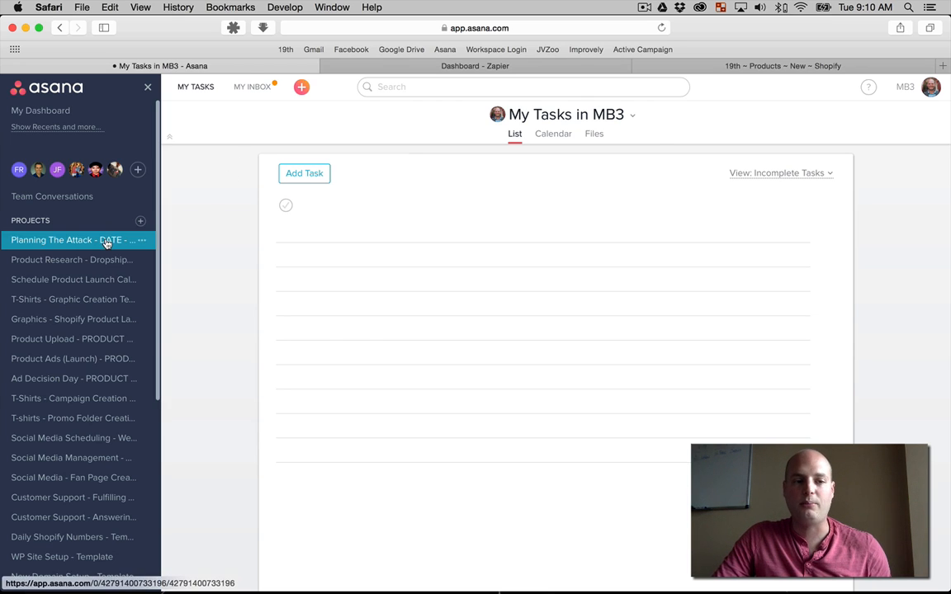
Step: Browse the Planning The Attack, Product Research and T-Shirts templates, ending on the Product Upload Shopify Template
{"action": "left_click", "coordinate": [74, 239]}
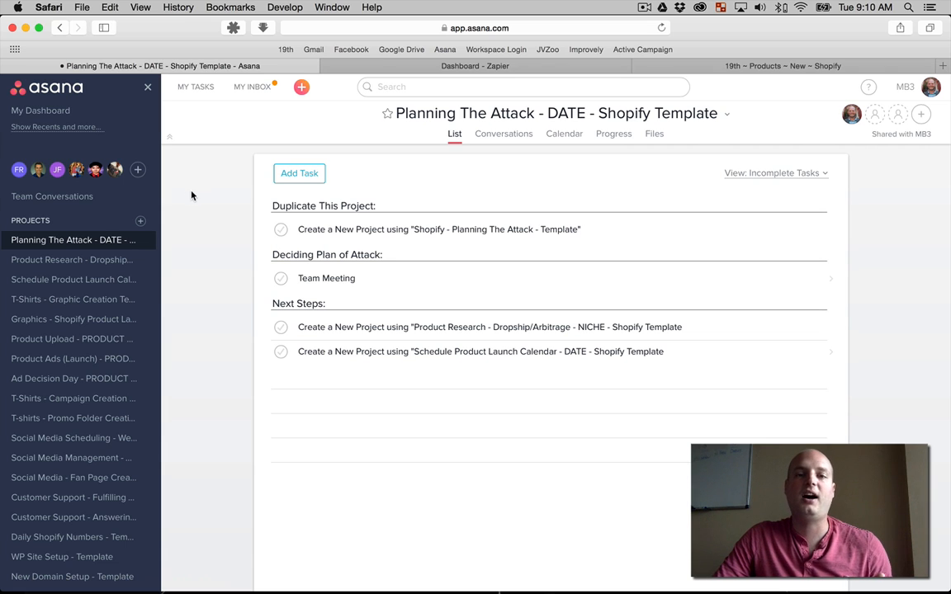
{"action": "mouse_move", "coordinate": [74, 270]}
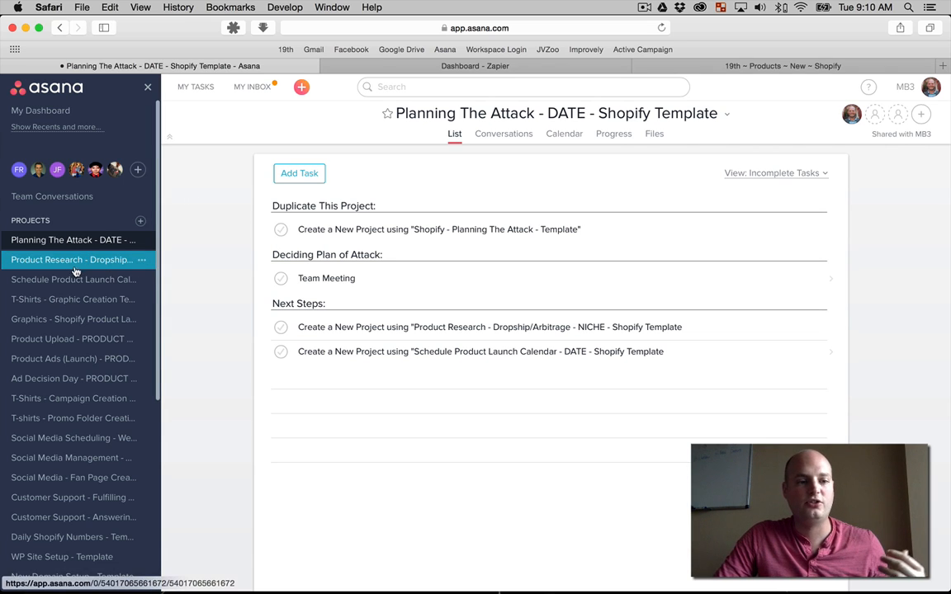
{"action": "left_click", "coordinate": [72, 279]}
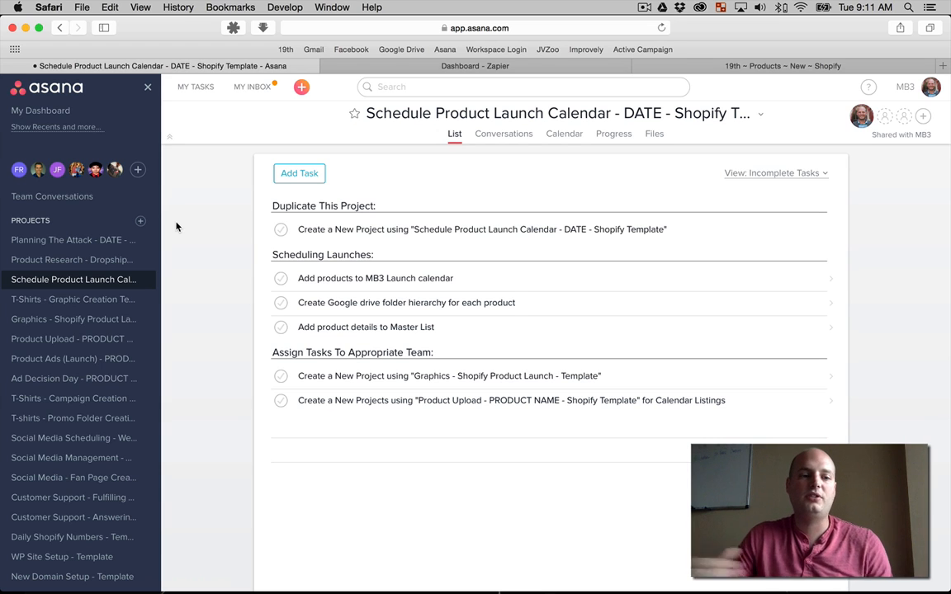
{"action": "left_click", "coordinate": [72, 299]}
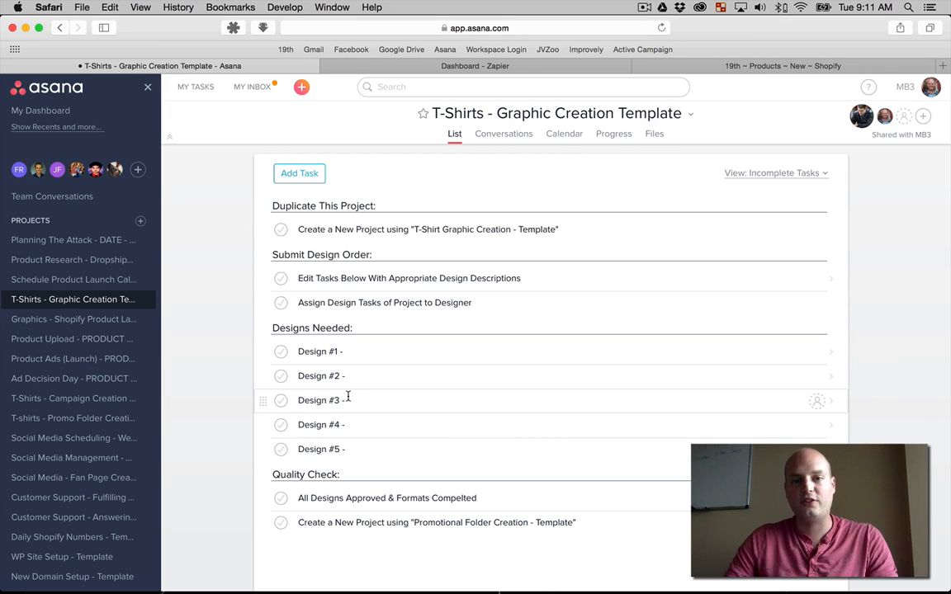
{"action": "mouse_move", "coordinate": [362, 388]}
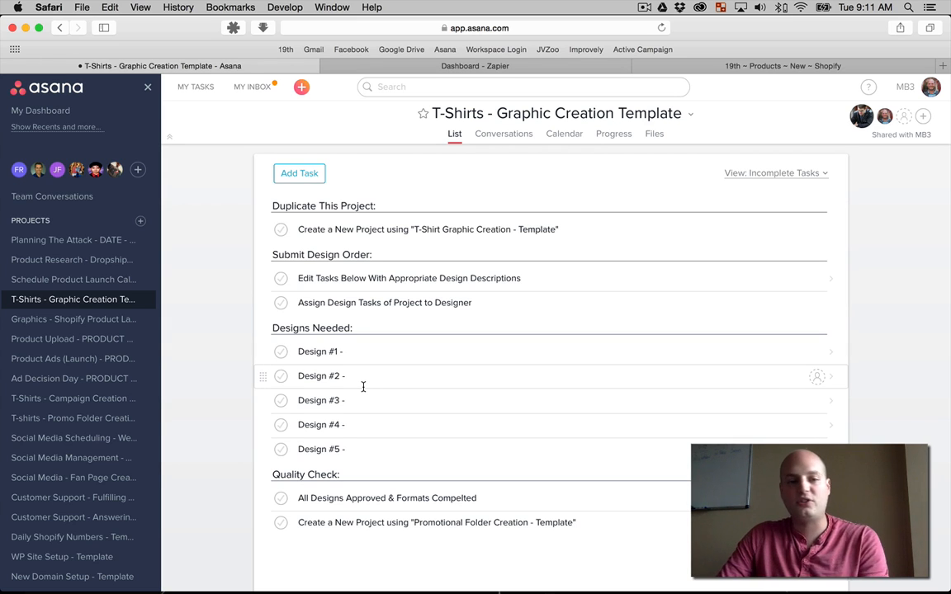
{"action": "mouse_move", "coordinate": [78, 378]}
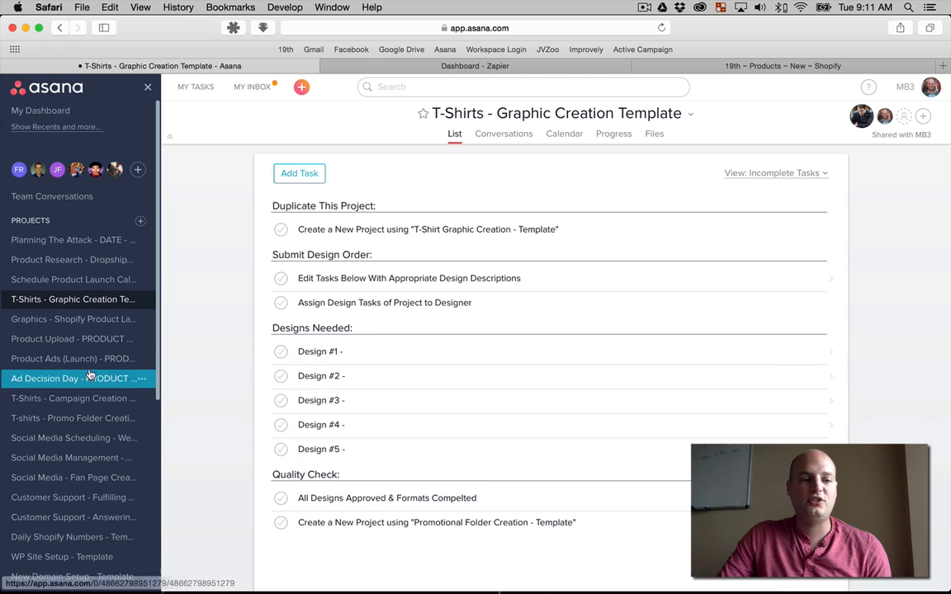
{"action": "left_click", "coordinate": [72, 338]}
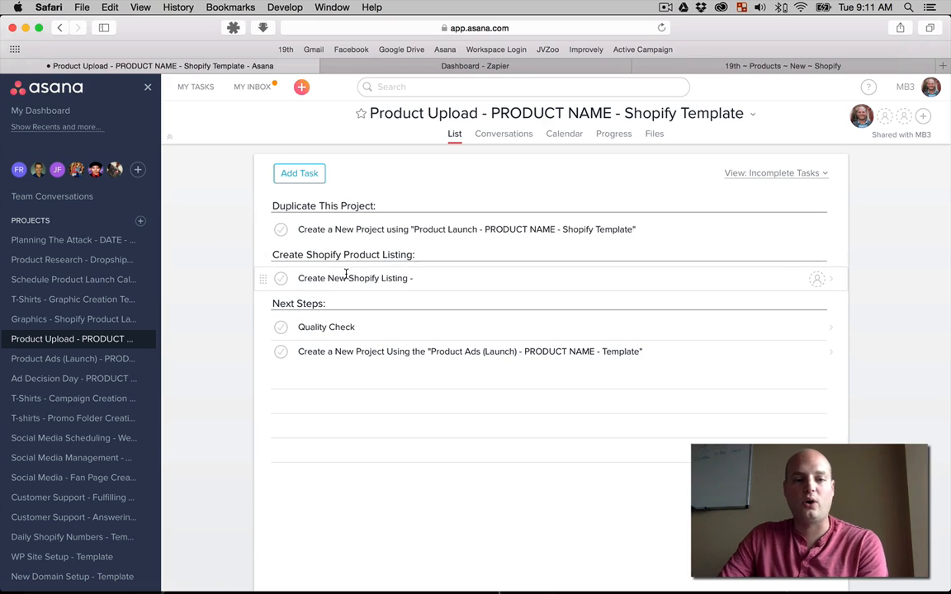
Step: Open the Create New Shopify Listing task to review its tags, price, taxes and shipping weight
{"action": "left_click", "coordinate": [344, 278]}
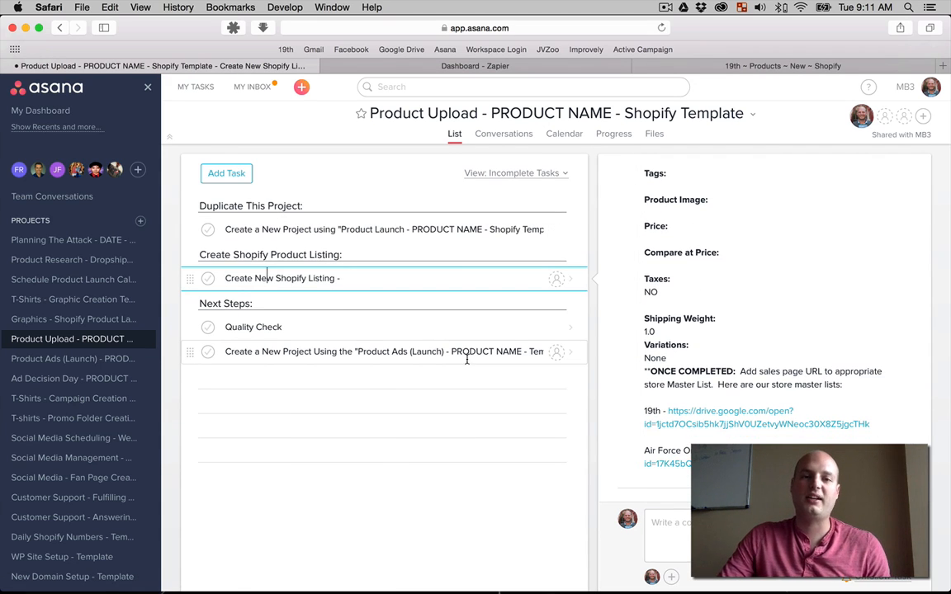
{"action": "mouse_move", "coordinate": [74, 320]}
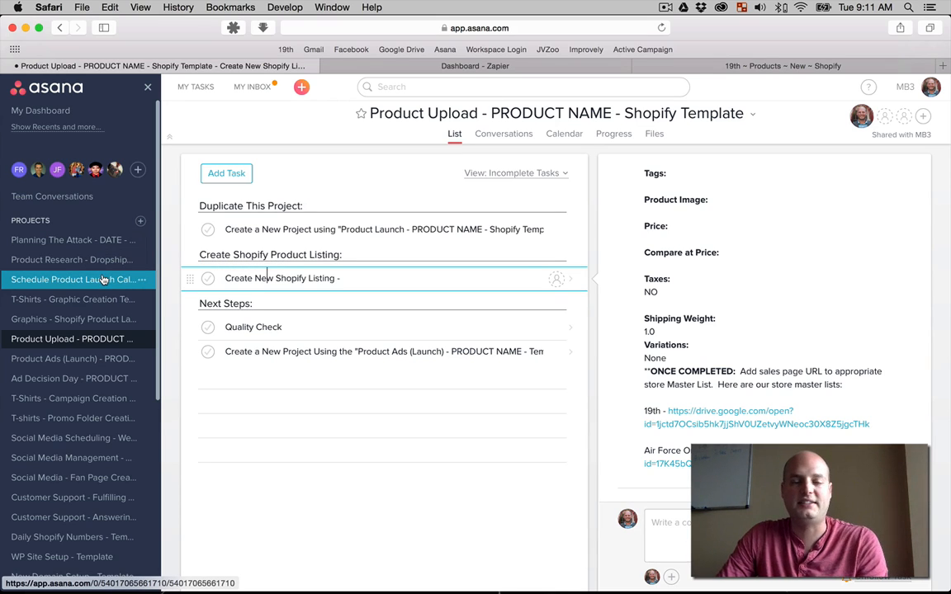
{"action": "mouse_move", "coordinate": [184, 153]}
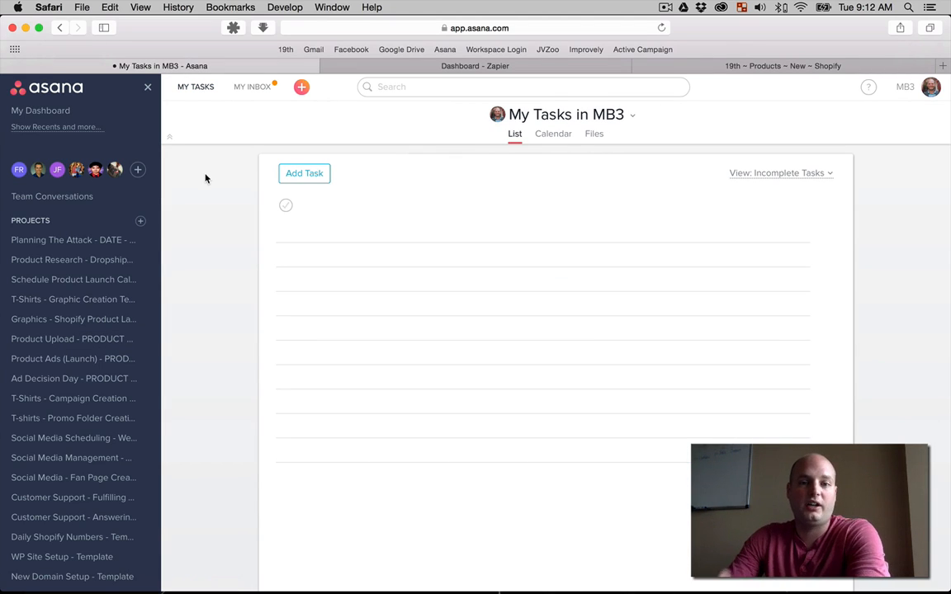
Step: Scroll through the Zapier zaps list, then bring up the Product Graphics folder window
{"action": "left_click", "coordinate": [480, 66]}
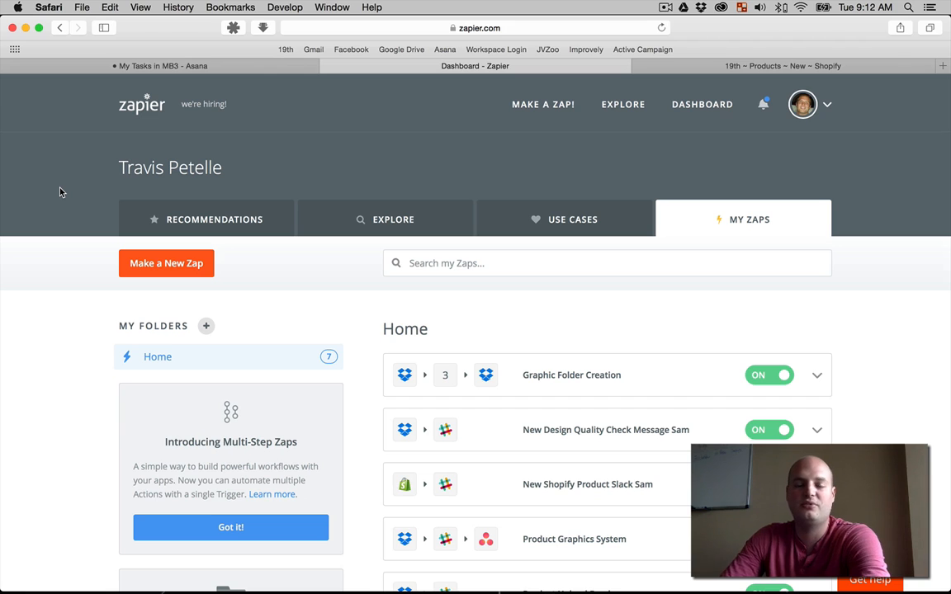
{"action": "scroll", "scroll_direction": "down", "scroll_amount": 3}
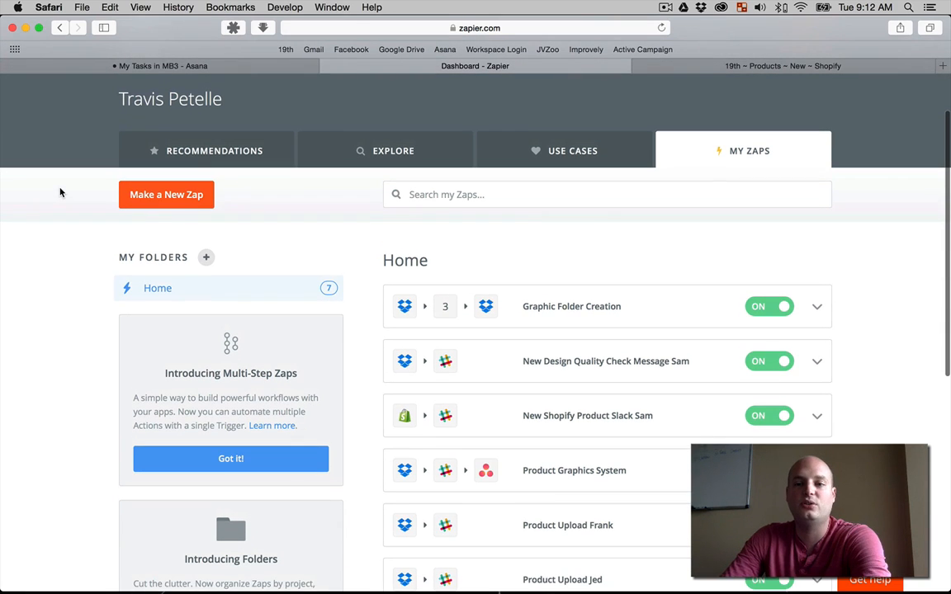
{"action": "mouse_move", "coordinate": [645, 92]}
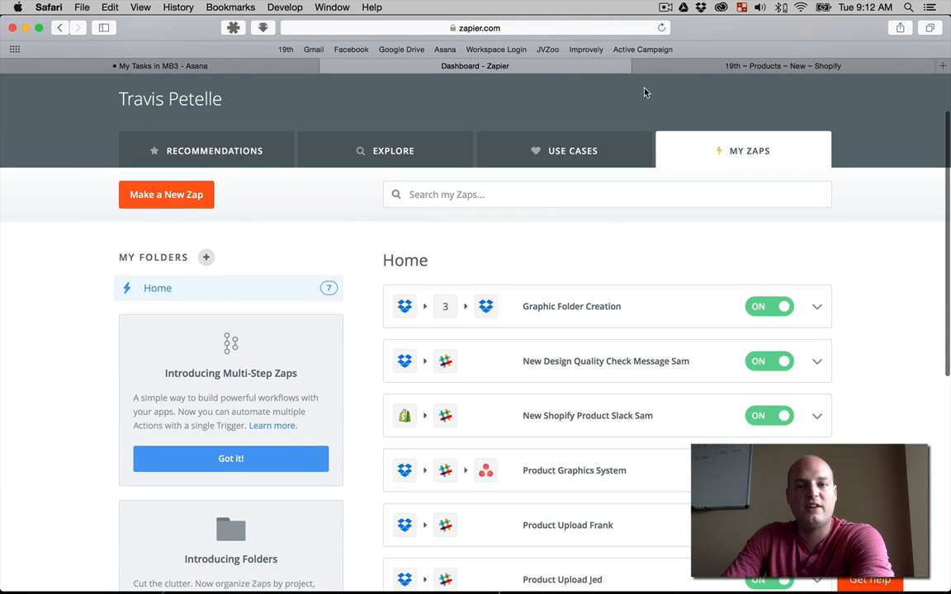
{"action": "left_click", "coordinate": [110, 563]}
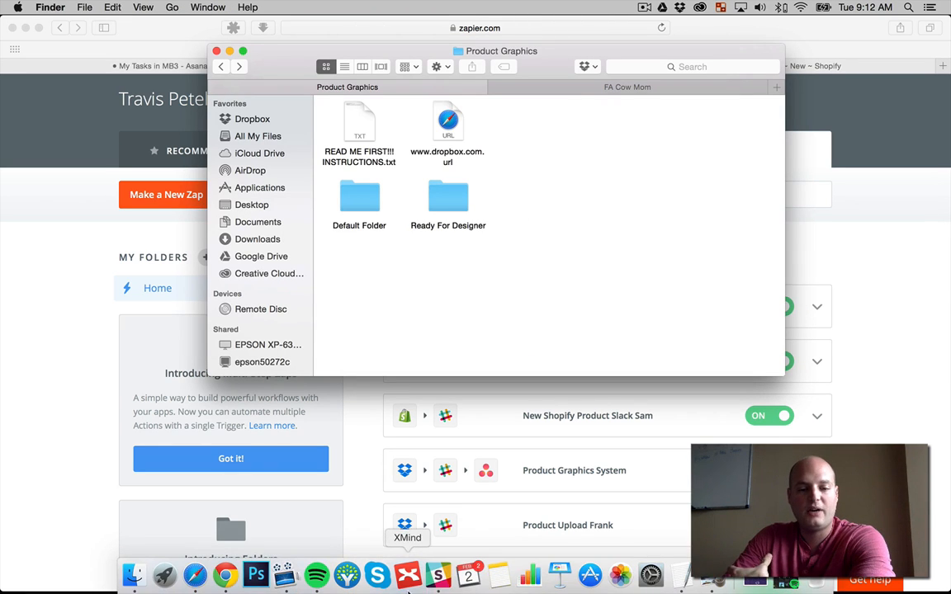
Step: Peek inside Default Folder, then open READ ME FIRST!!! INSTRUCTIONS.txt in Product Graphics
{"action": "left_click", "coordinate": [378, 577]}
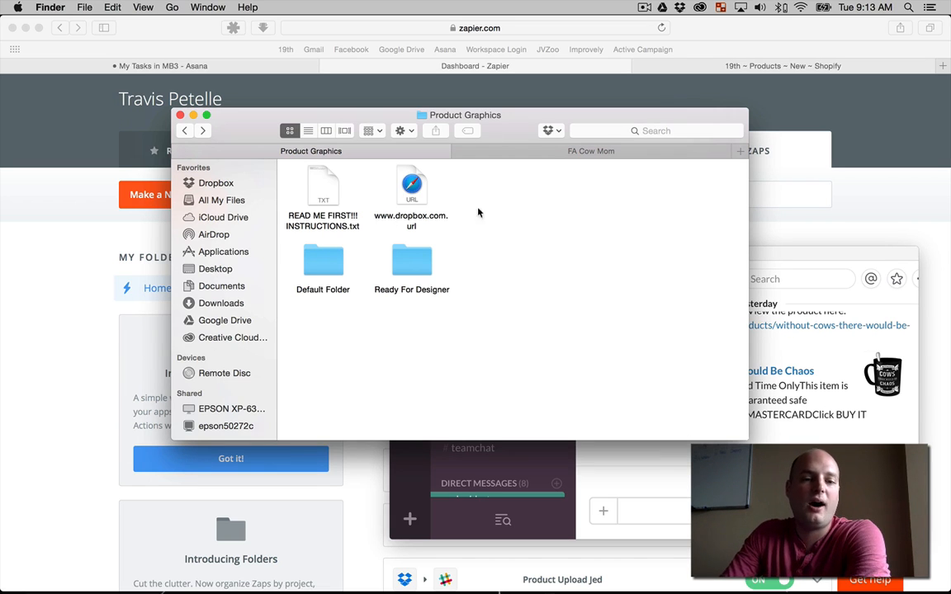
{"action": "left_click", "coordinate": [184, 131]}
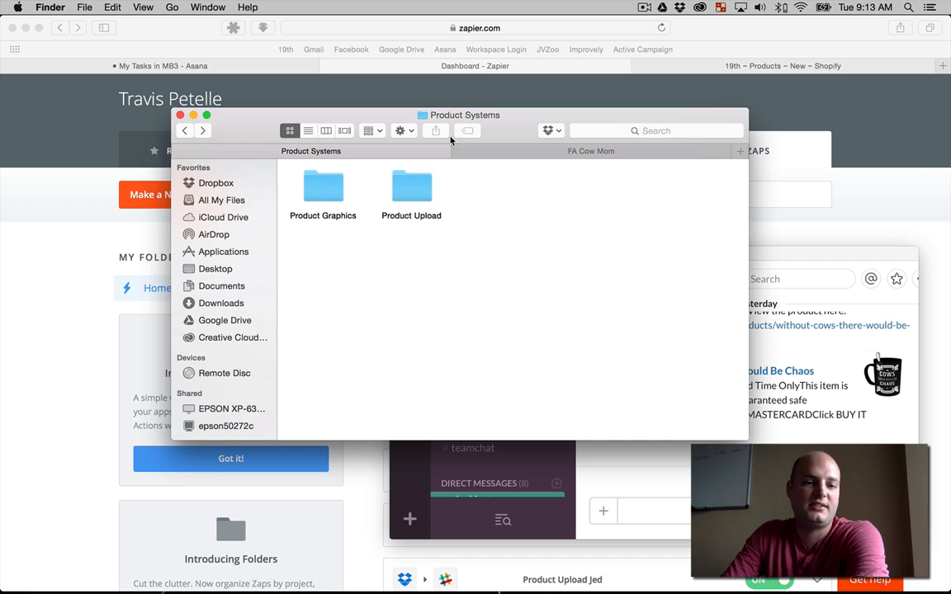
{"action": "double_click", "coordinate": [323, 186]}
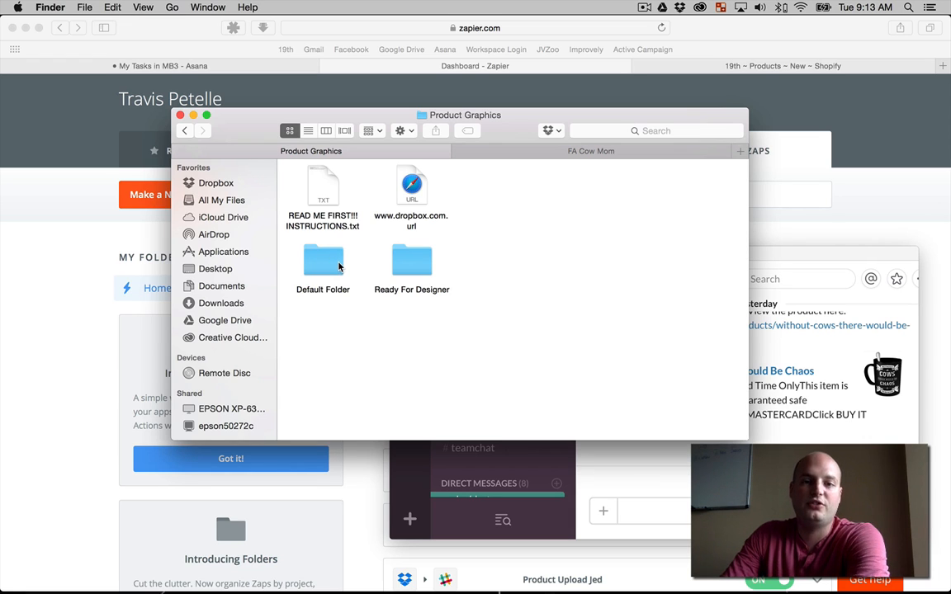
{"action": "double_click", "coordinate": [323, 260]}
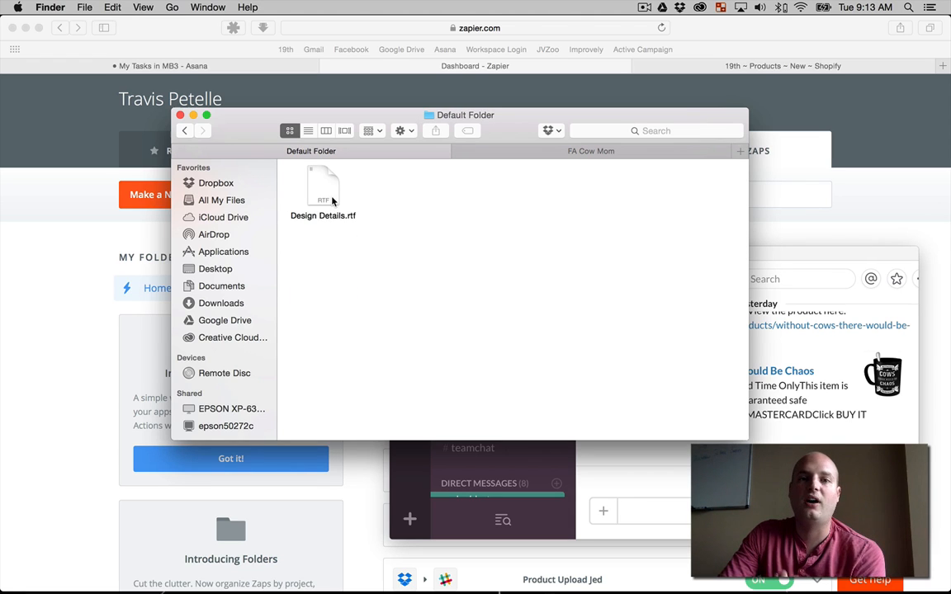
{"action": "mouse_move", "coordinate": [328, 192]}
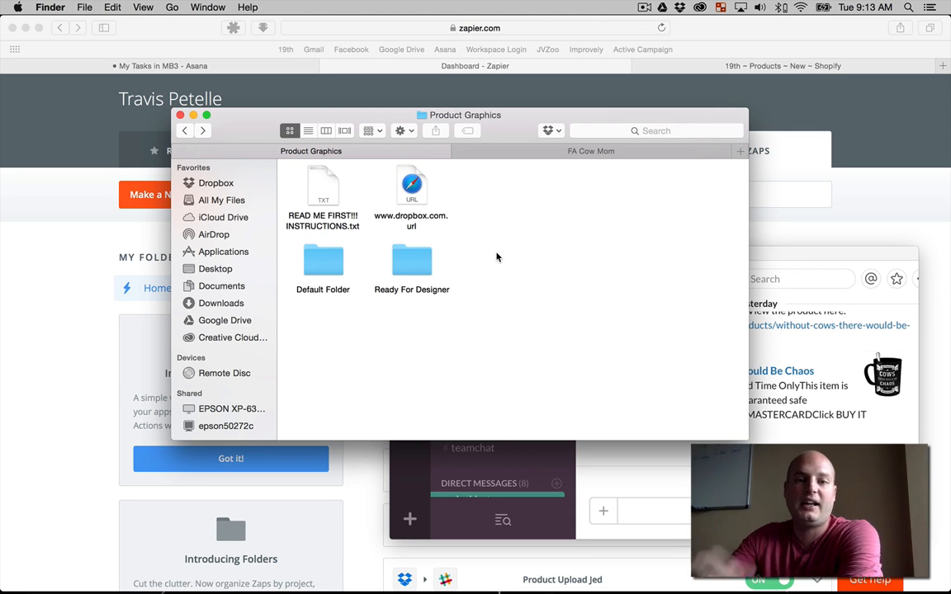
{"action": "mouse_move", "coordinate": [358, 181]}
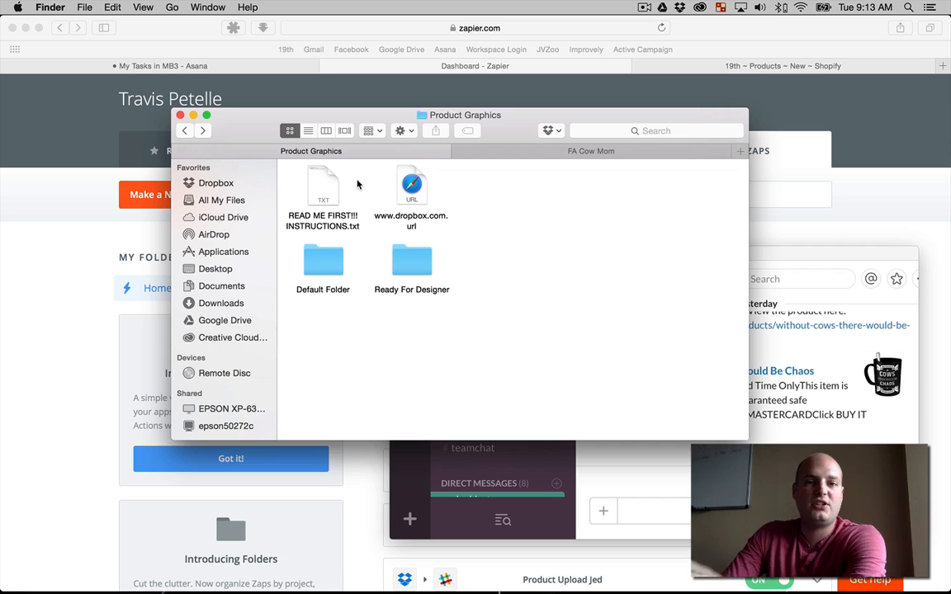
{"action": "double_click", "coordinate": [322, 186]}
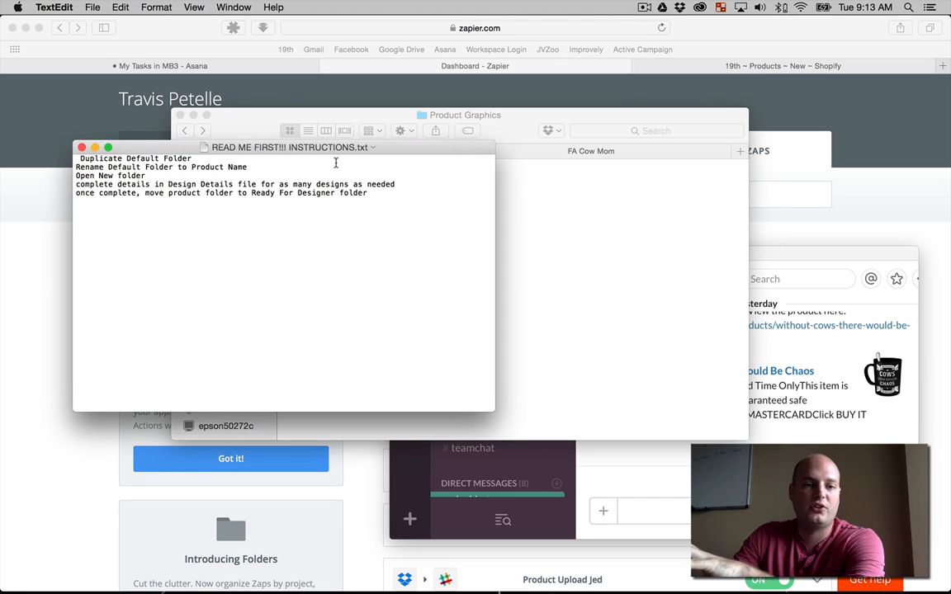
Step: Duplicate Default Folder in Product Graphics, following the TextEdit instructions
{"action": "left_click_drag", "start_coordinate": [289, 147], "coordinate": [433, 88]}
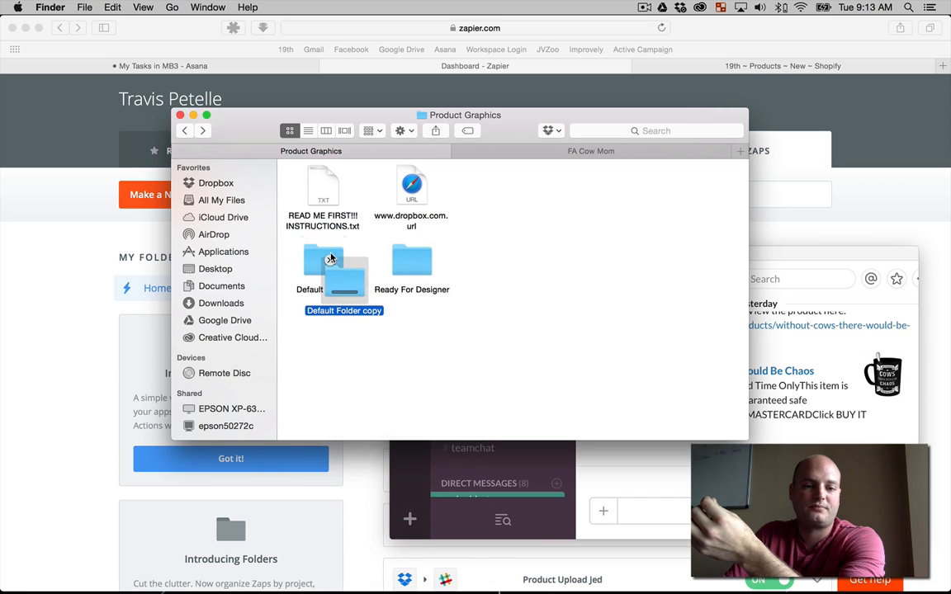
Step: Rename the copy to Kingpinning Test, edit its Design Details file, then return to Zapier
{"action": "left_click_drag", "start_coordinate": [335, 264], "coordinate": [485, 334]}
{"action": "type", "text": "Kingpinning Test"}
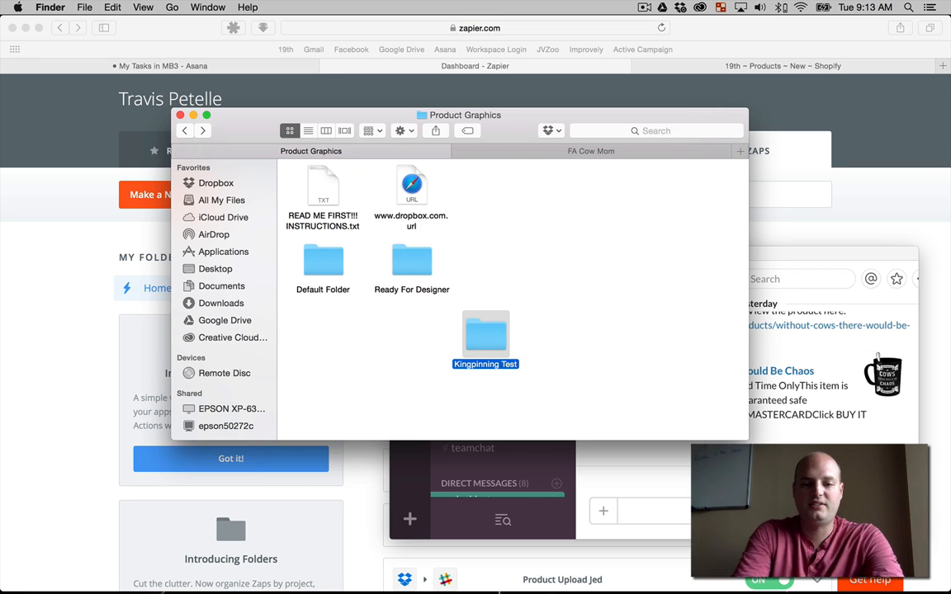
{"action": "double_click", "coordinate": [485, 328]}
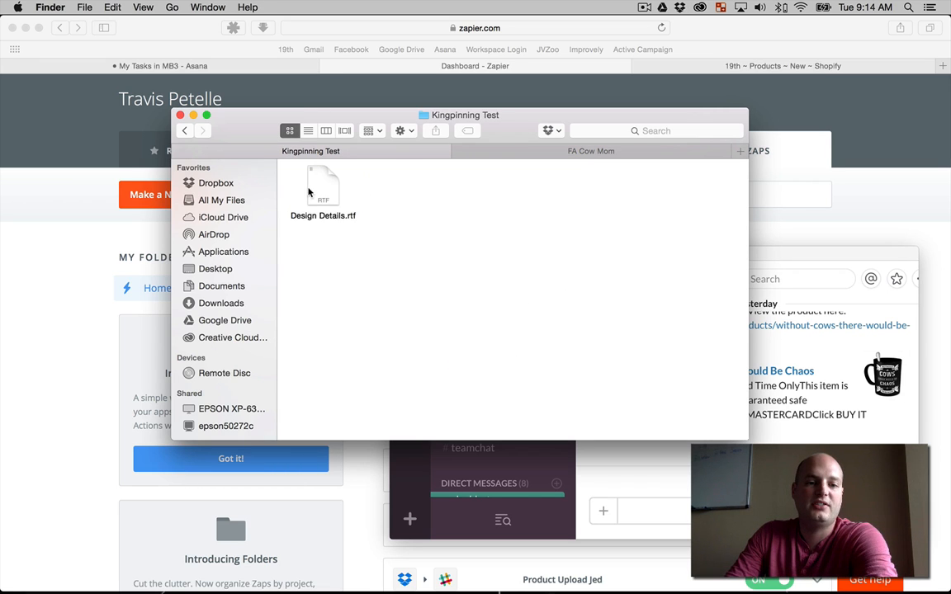
{"action": "double_click", "coordinate": [323, 186]}
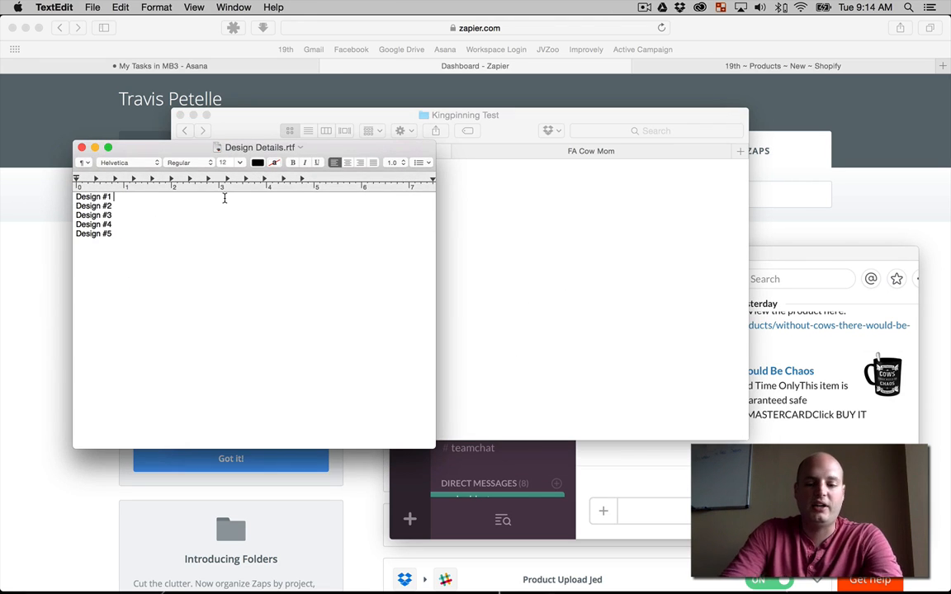
{"action": "type", "text": "- King"}
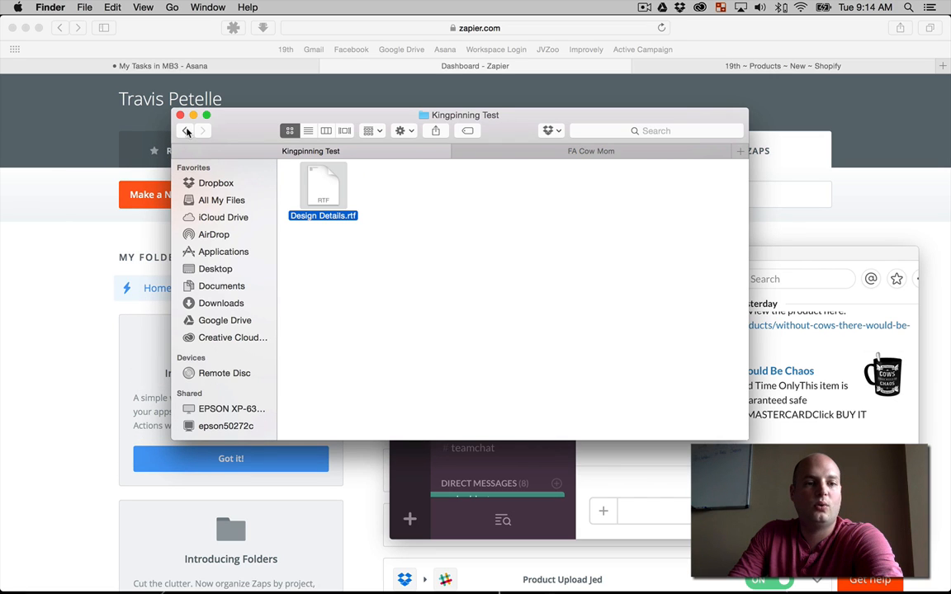
{"action": "left_click", "coordinate": [187, 130]}
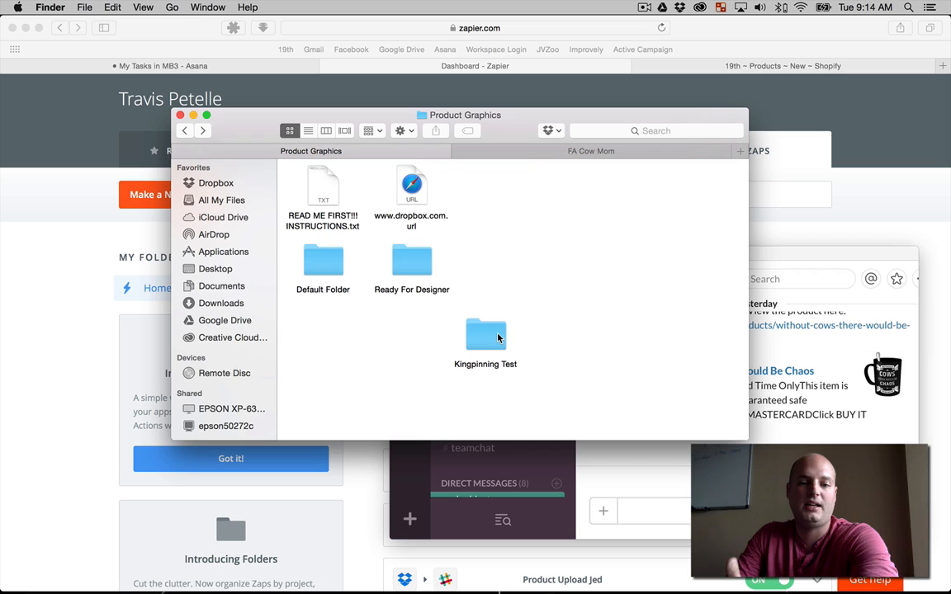
{"action": "mouse_move", "coordinate": [489, 343]}
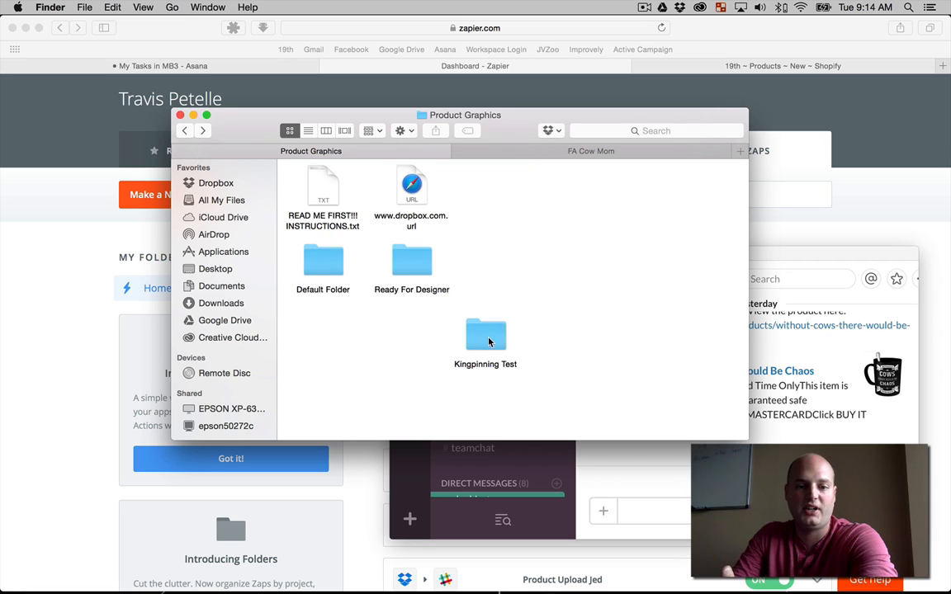
{"action": "left_click", "coordinate": [411, 260]}
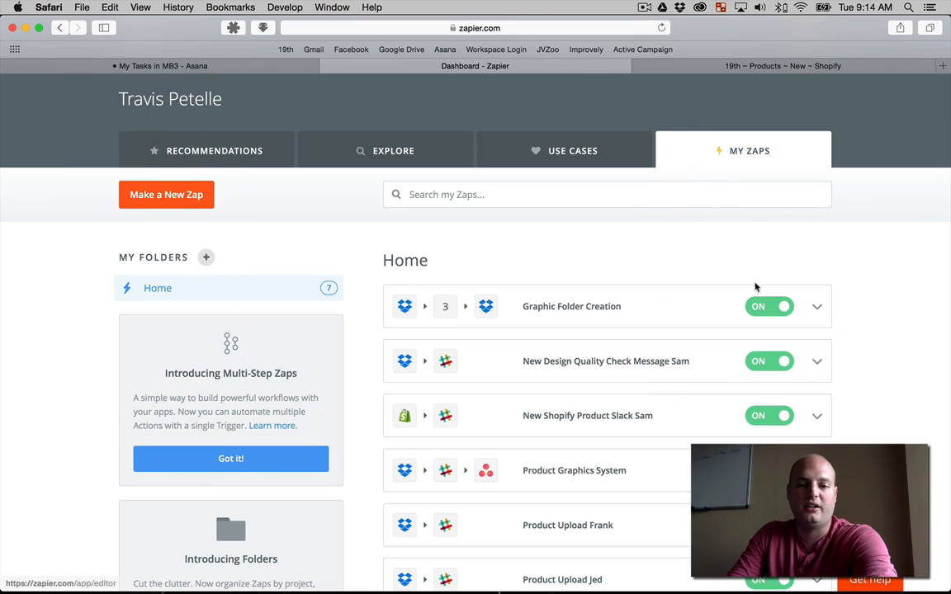
Step: Check Asana and Slack, then run the Product Graphics System zap from its dropdown
{"action": "scroll", "scroll_direction": "down", "scroll_amount": 3}
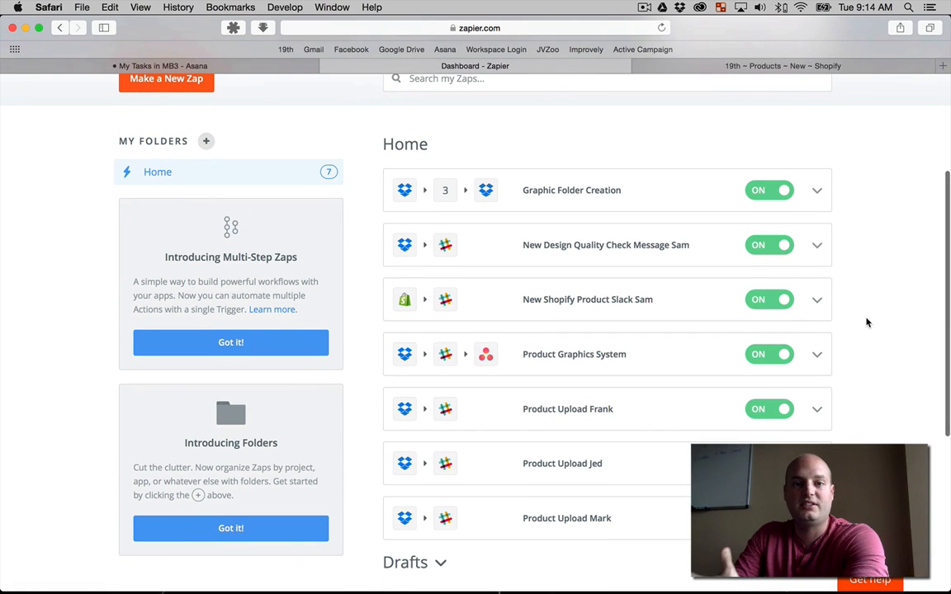
{"action": "left_click", "coordinate": [190, 67]}
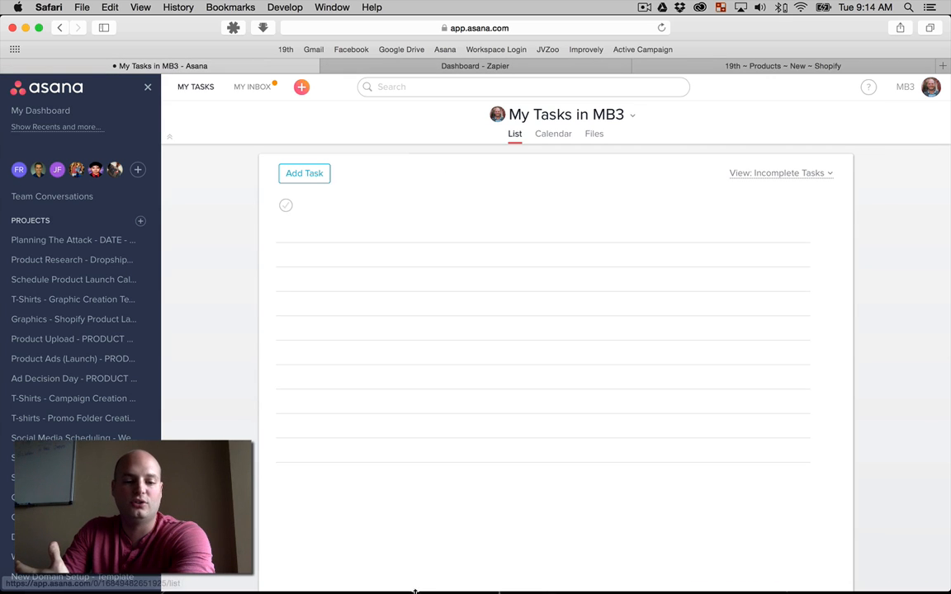
{"action": "left_click", "coordinate": [437, 574]}
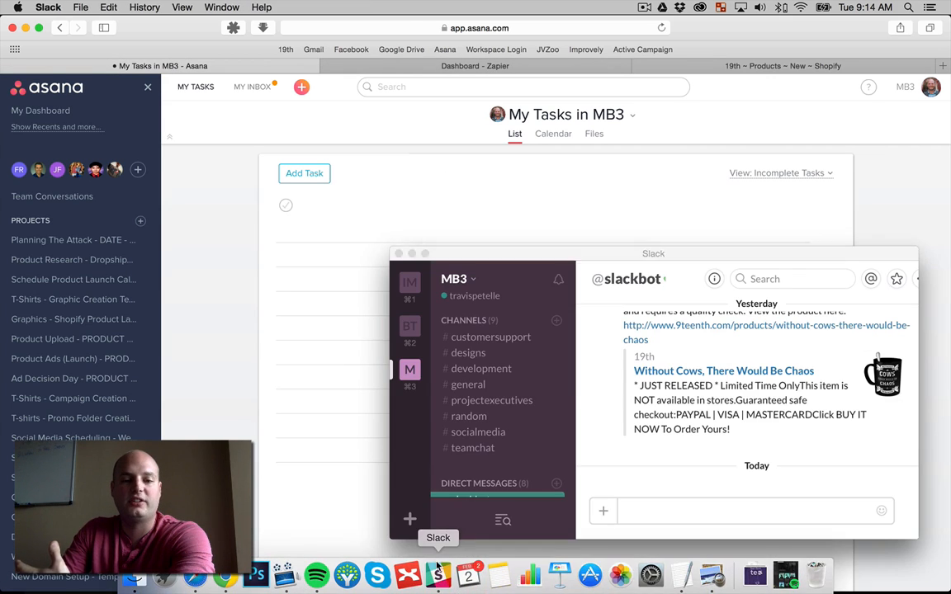
{"action": "left_click", "coordinate": [474, 66]}
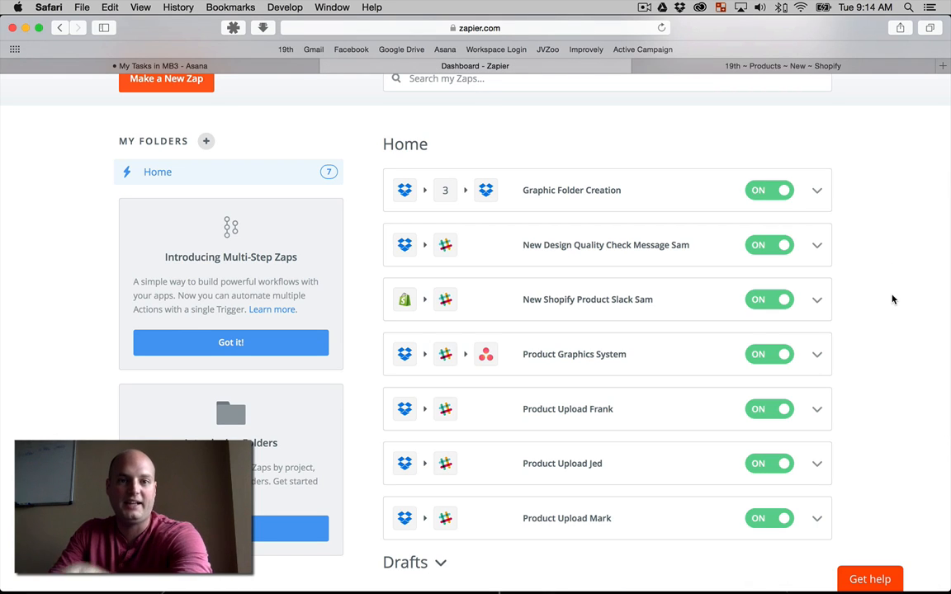
{"action": "mouse_move", "coordinate": [863, 357]}
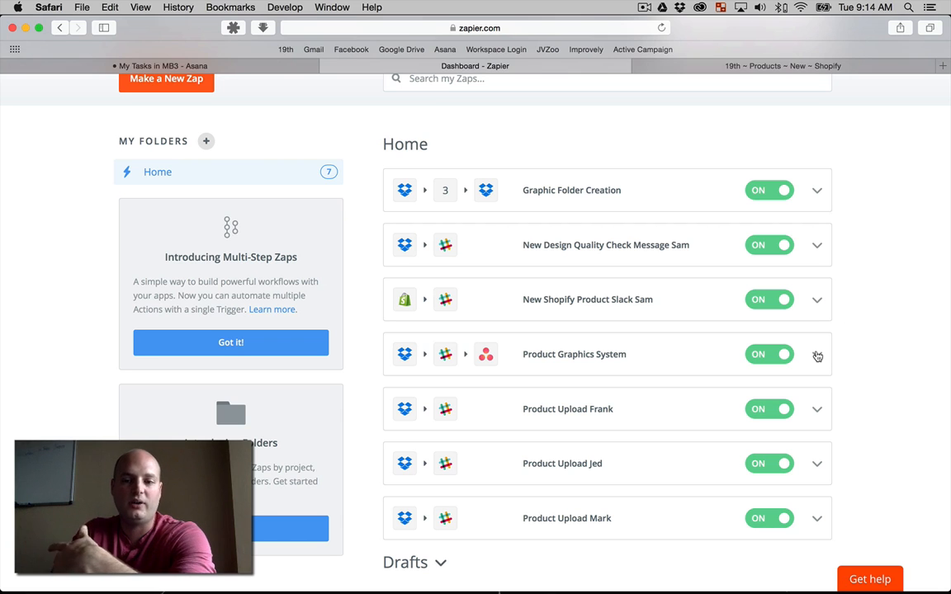
{"action": "left_click", "coordinate": [817, 355]}
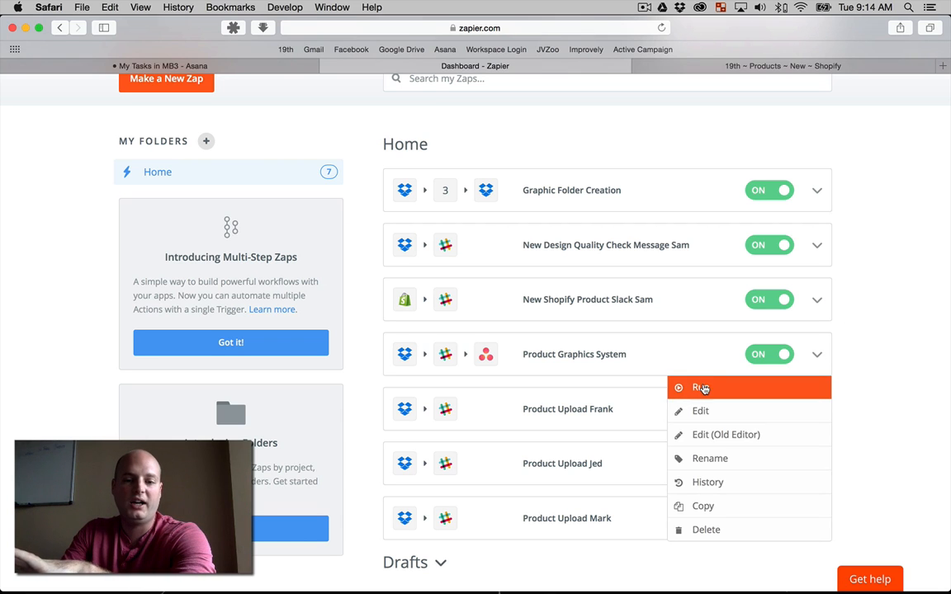
{"action": "left_click", "coordinate": [709, 387]}
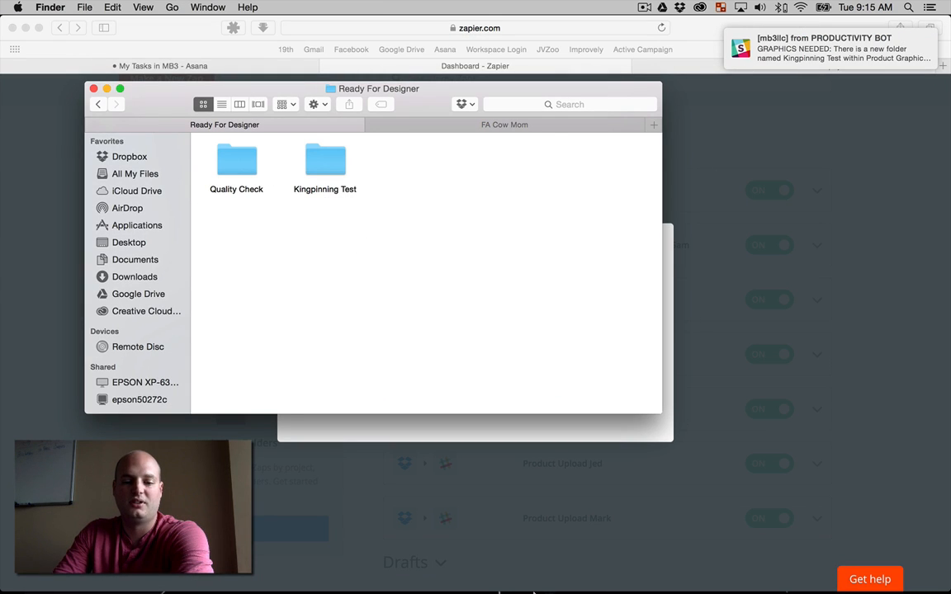
{"action": "mouse_move", "coordinate": [434, 179]}
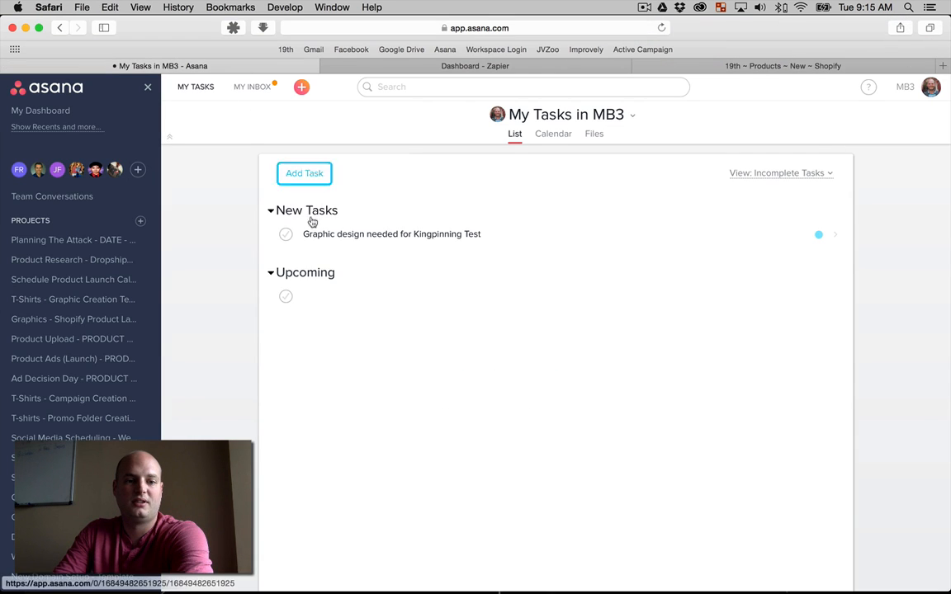
Step: View the Graphic design needed for Kingpinning Test task and Slack's GRAPHICS NEEDED message
{"action": "left_click", "coordinate": [391, 233]}
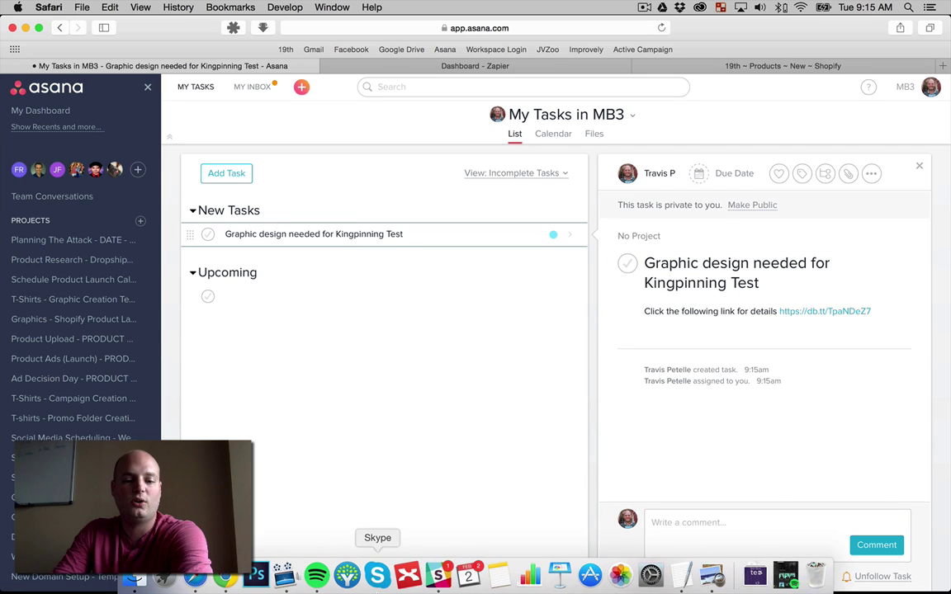
{"action": "left_click", "coordinate": [382, 574]}
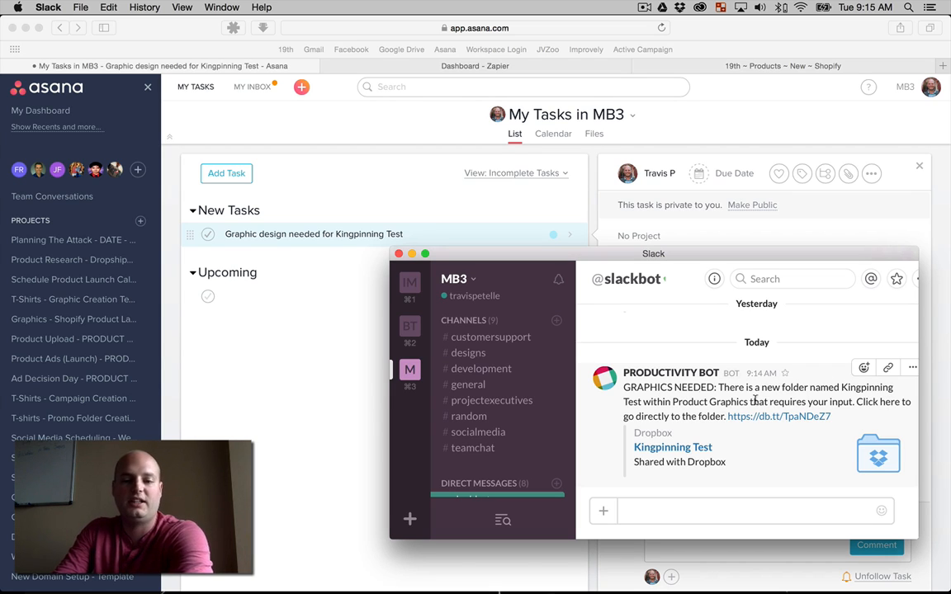
{"action": "mouse_move", "coordinate": [783, 422]}
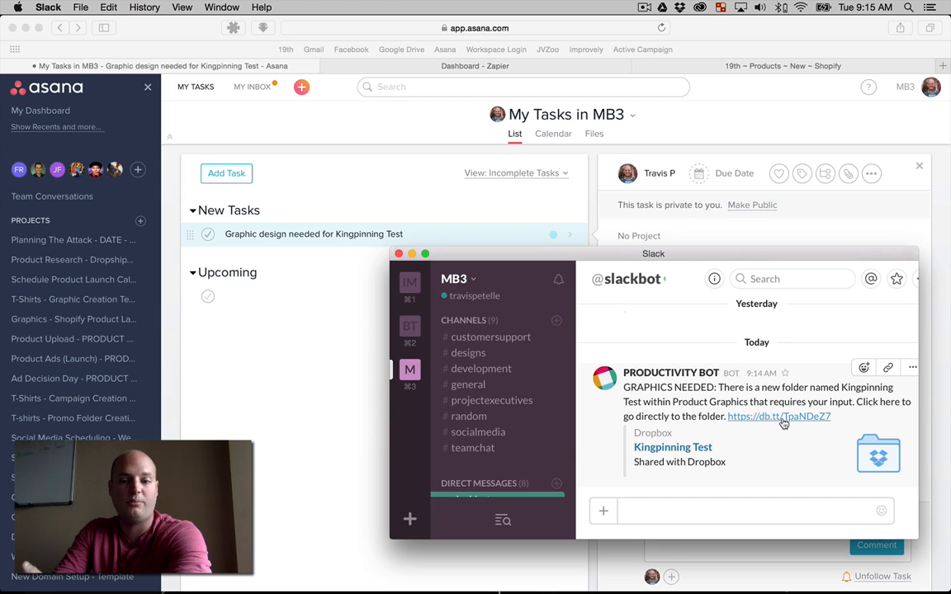
{"action": "left_click", "coordinate": [780, 417]}
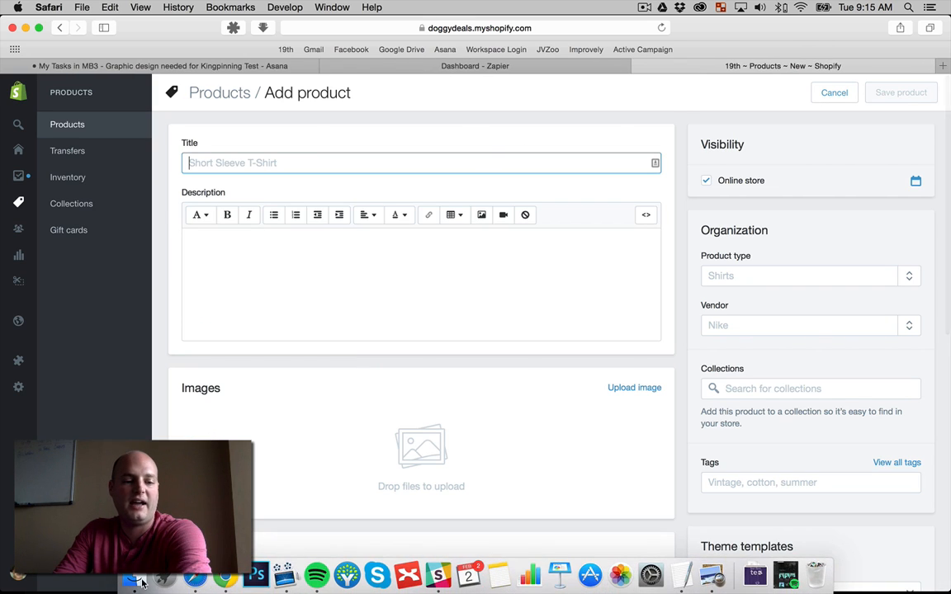
Step: Bring the Ready For Designer window, with Kingpinning Test and Quality Check, to the front
{"action": "left_click", "coordinate": [143, 582]}
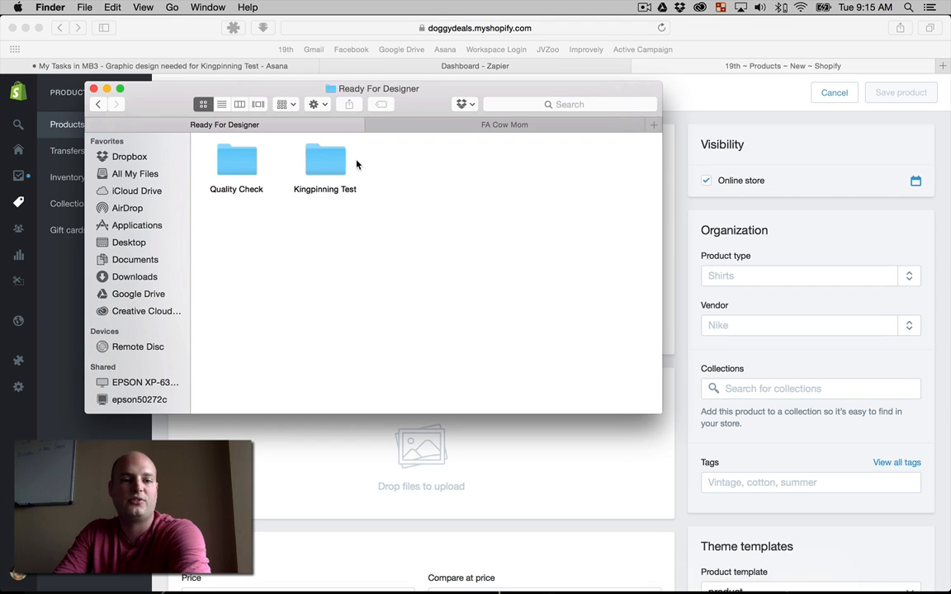
{"action": "double_click", "coordinate": [324, 157]}
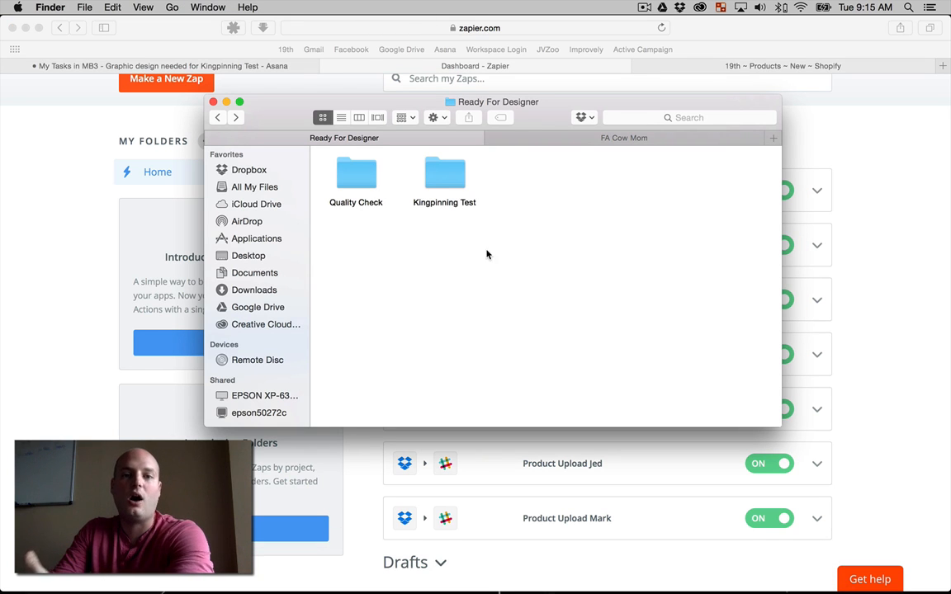
{"action": "mouse_move", "coordinate": [514, 252]}
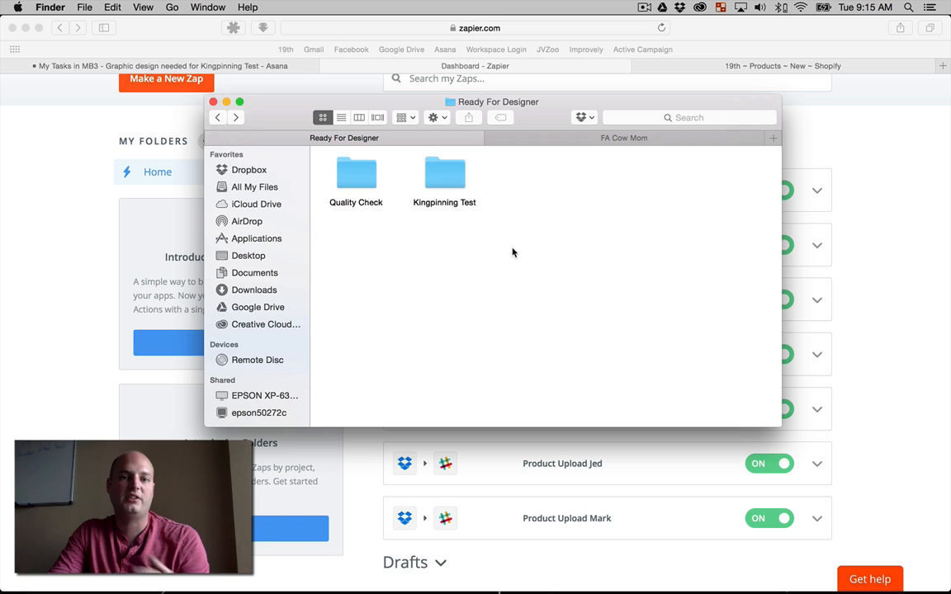
{"action": "mouse_move", "coordinate": [370, 173]}
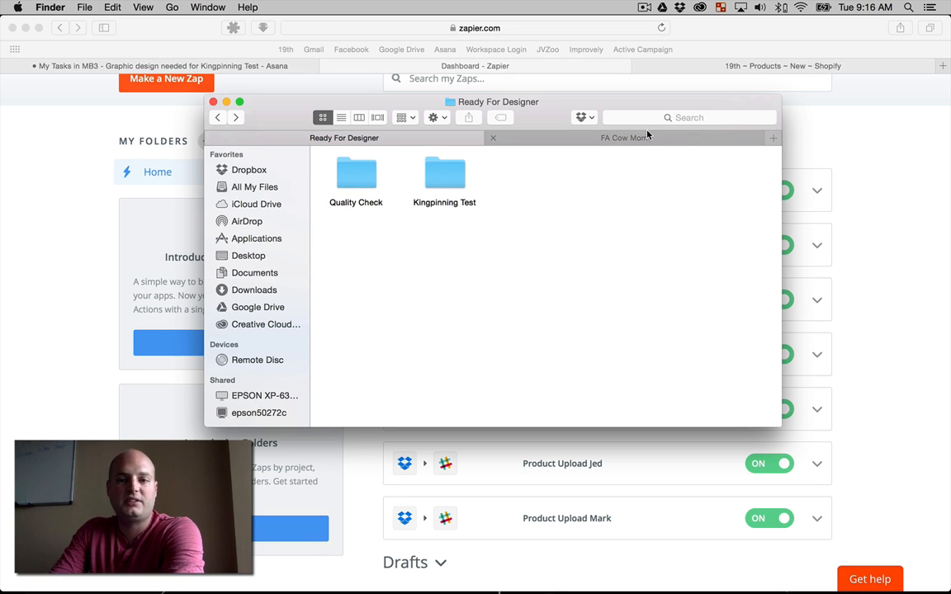
Step: Copy cow mom.png from FA Cow Mom into the Ready For Designer folder
{"action": "right_click", "coordinate": [351, 178]}
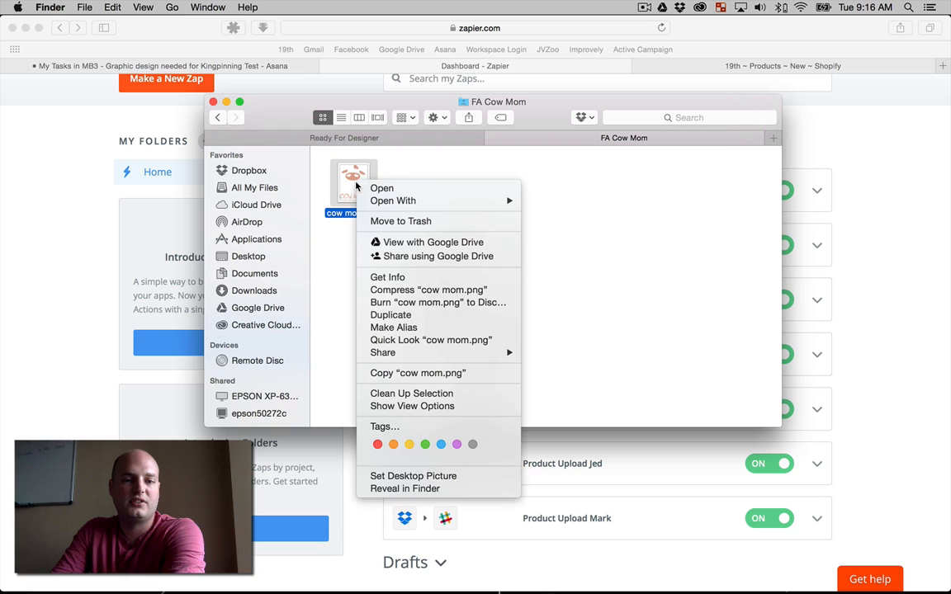
{"action": "mouse_move", "coordinate": [393, 327]}
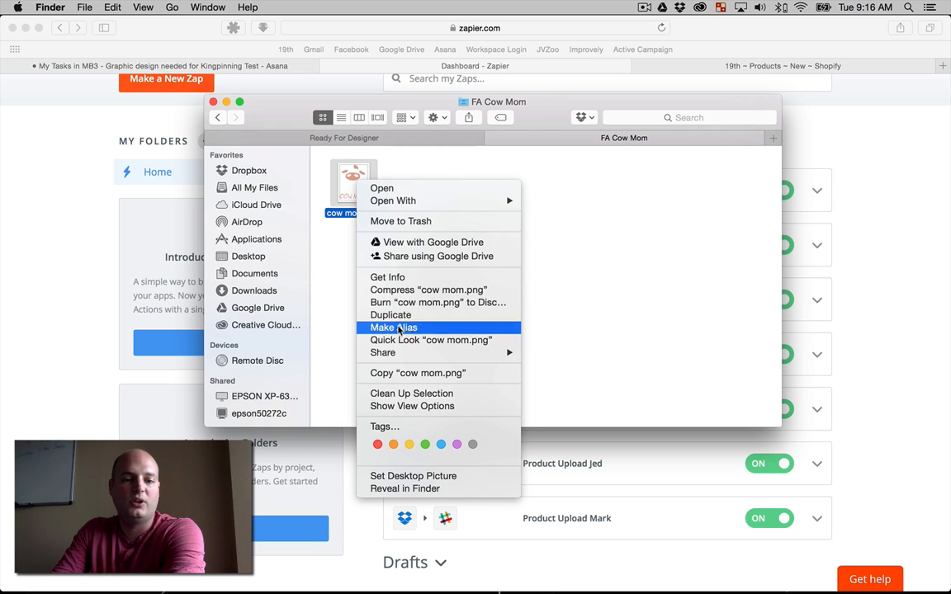
{"action": "mouse_move", "coordinate": [409, 373]}
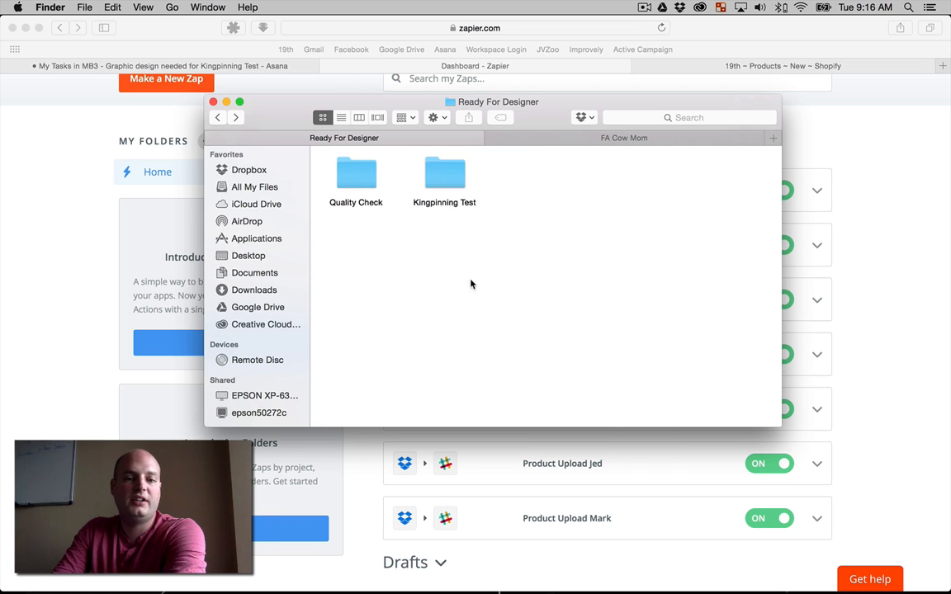
{"action": "mouse_move", "coordinate": [462, 265]}
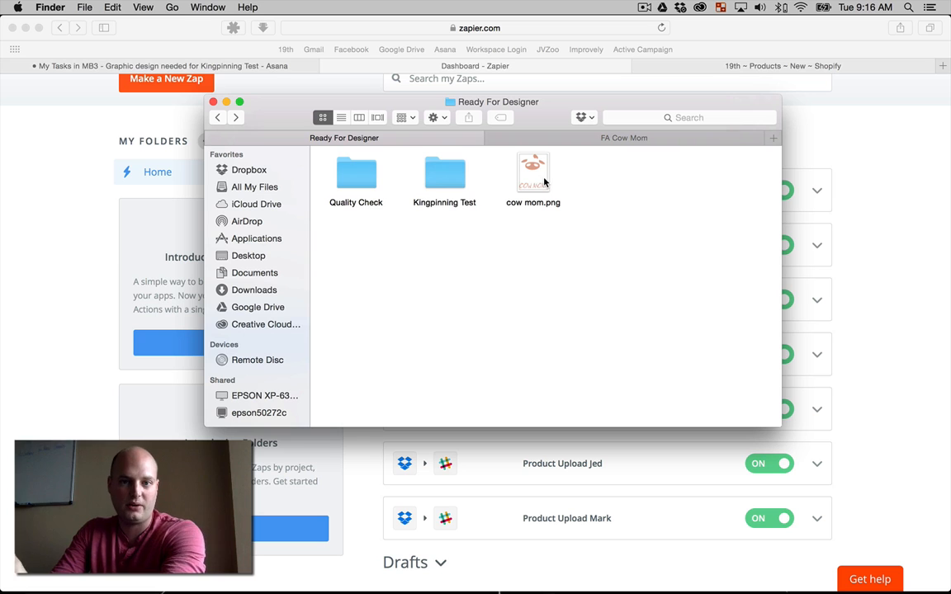
{"action": "double_click", "coordinate": [354, 173]}
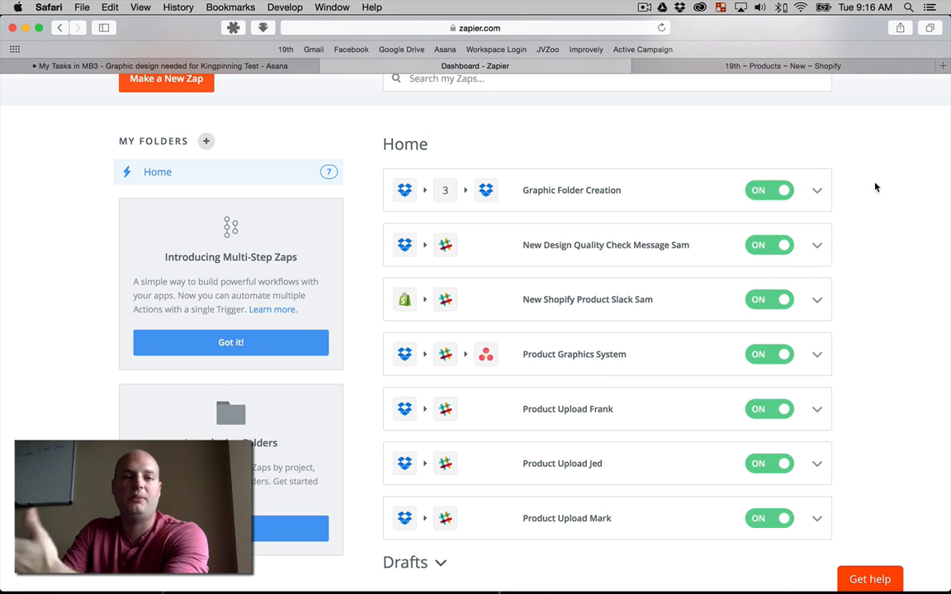
{"action": "mouse_move", "coordinate": [851, 124]}
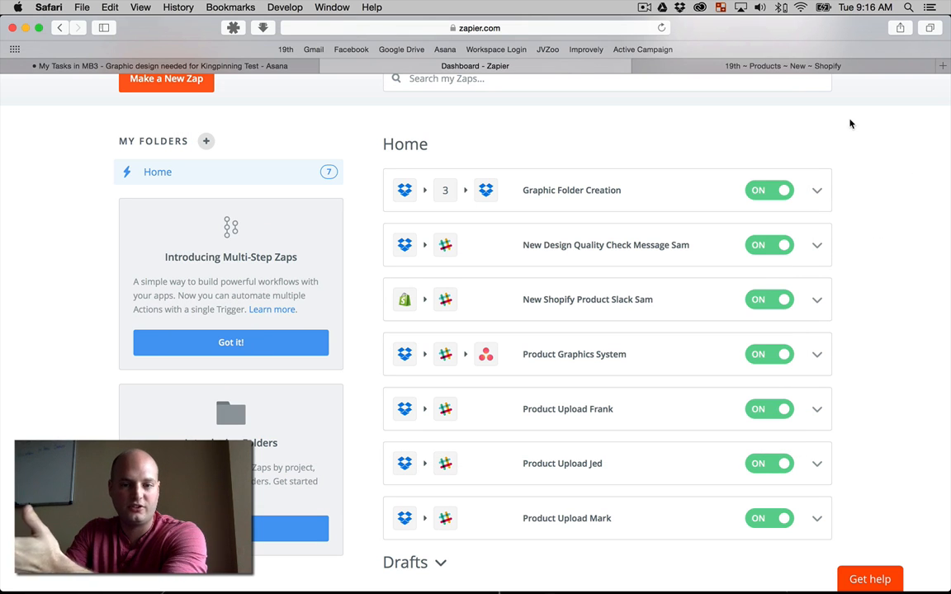
Step: Run the New Design Quality Check Message Sam zap and view the cow mom.png bot message
{"action": "left_click", "coordinate": [816, 245]}
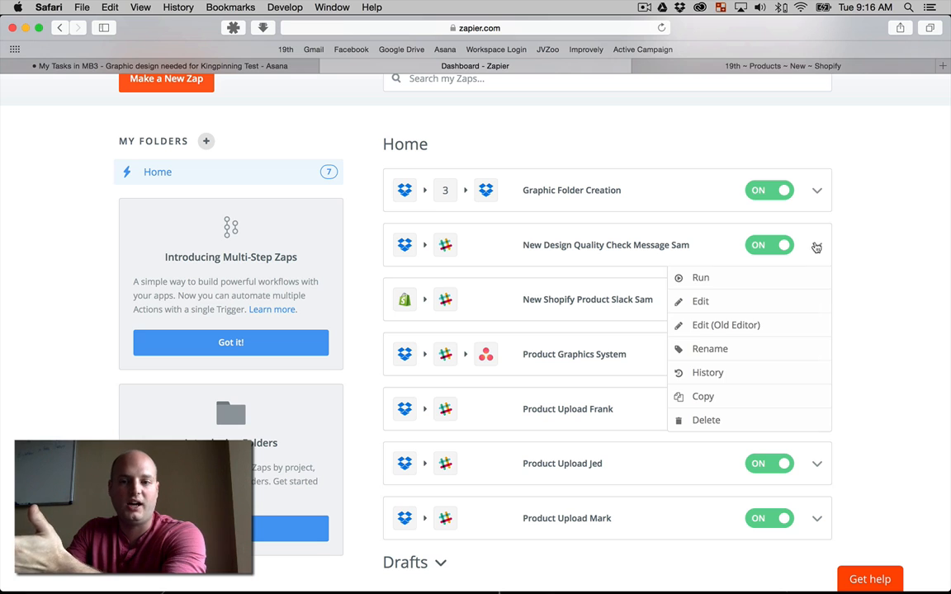
{"action": "mouse_move", "coordinate": [750, 278]}
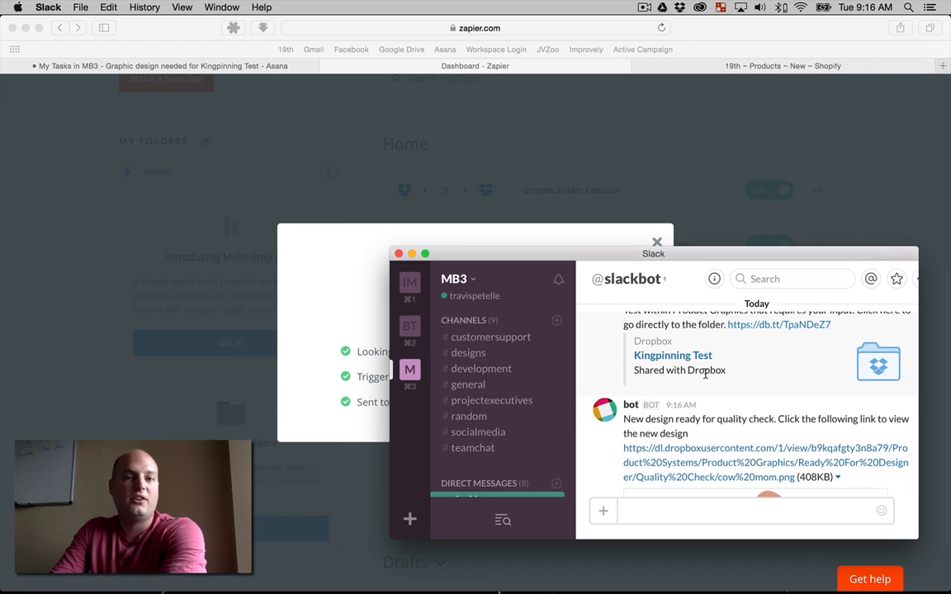
{"action": "mouse_move", "coordinate": [703, 374]}
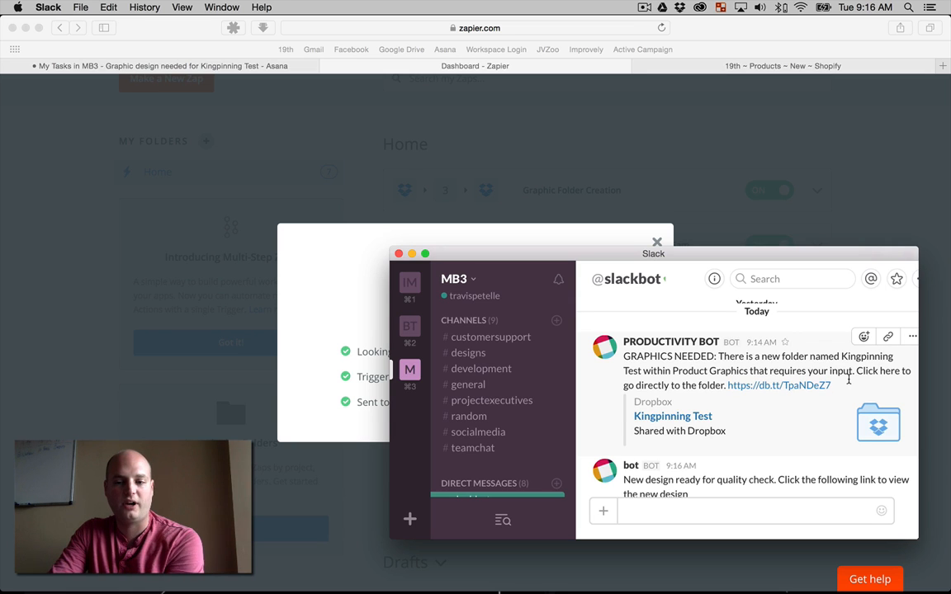
{"action": "scroll", "scroll_direction": "down", "scroll_amount": 3}
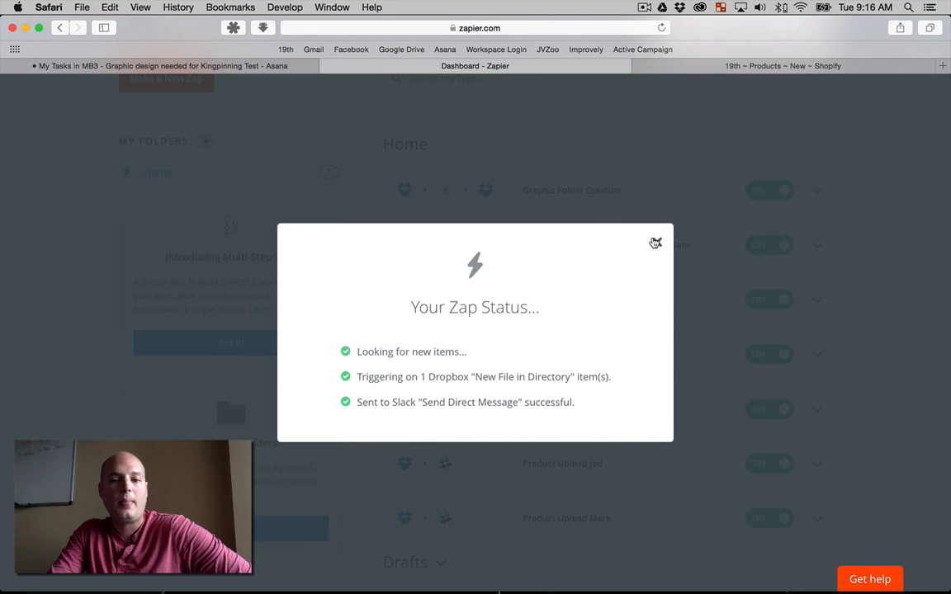
Step: Dismiss the previous status, run Graphic Folder Creation manually, and close its status report
{"action": "left_click", "coordinate": [655, 242]}
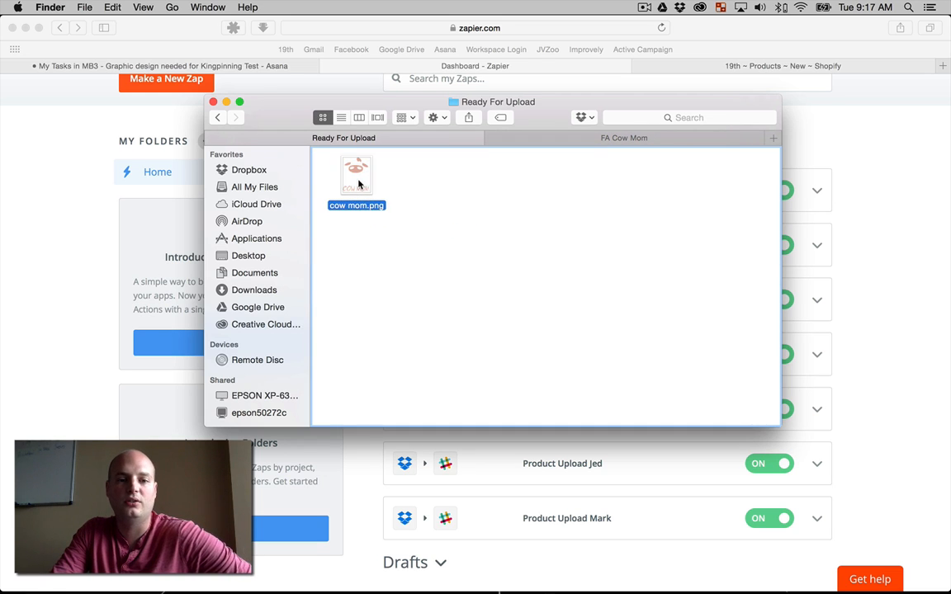
{"action": "mouse_move", "coordinate": [871, 205]}
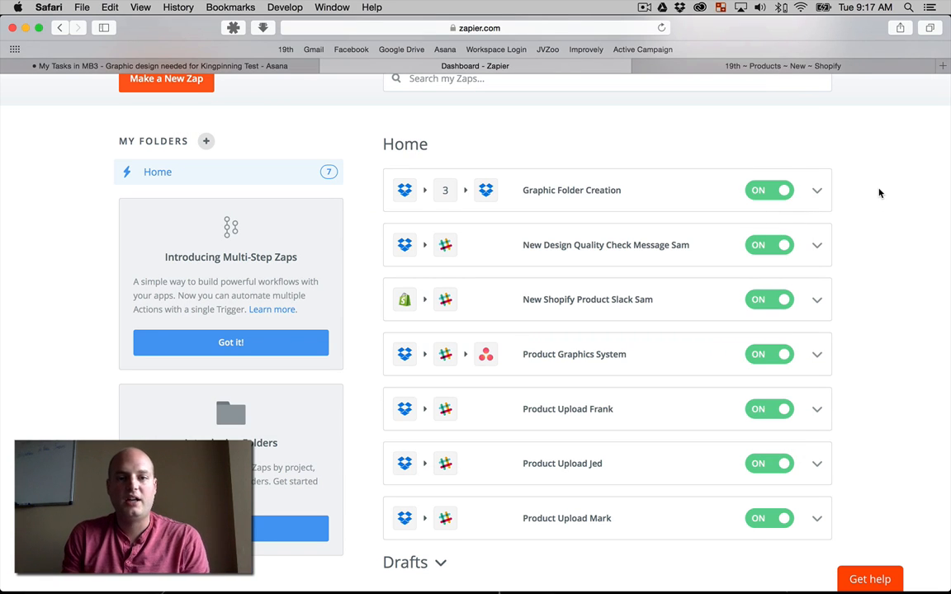
{"action": "mouse_move", "coordinate": [514, 430]}
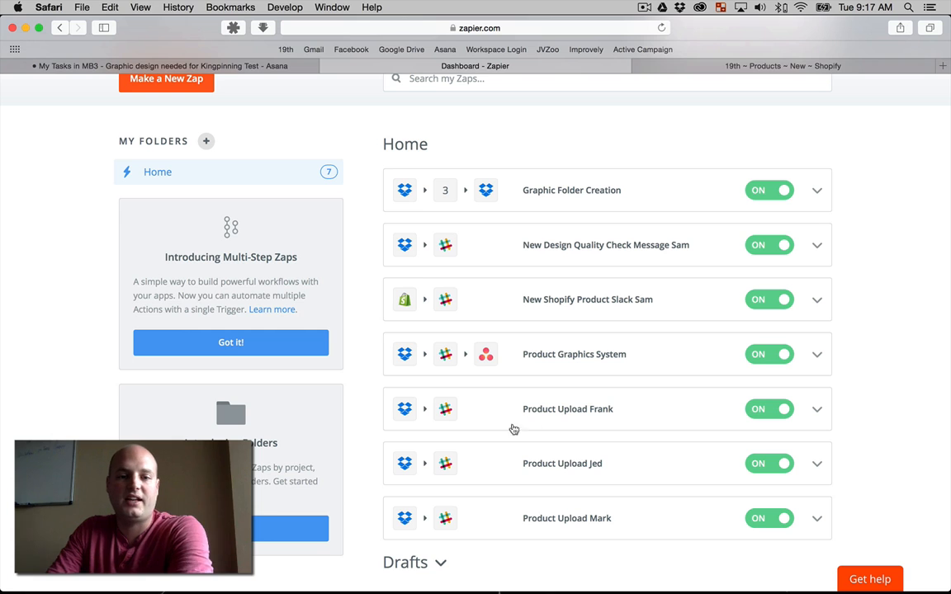
{"action": "mouse_move", "coordinate": [879, 343]}
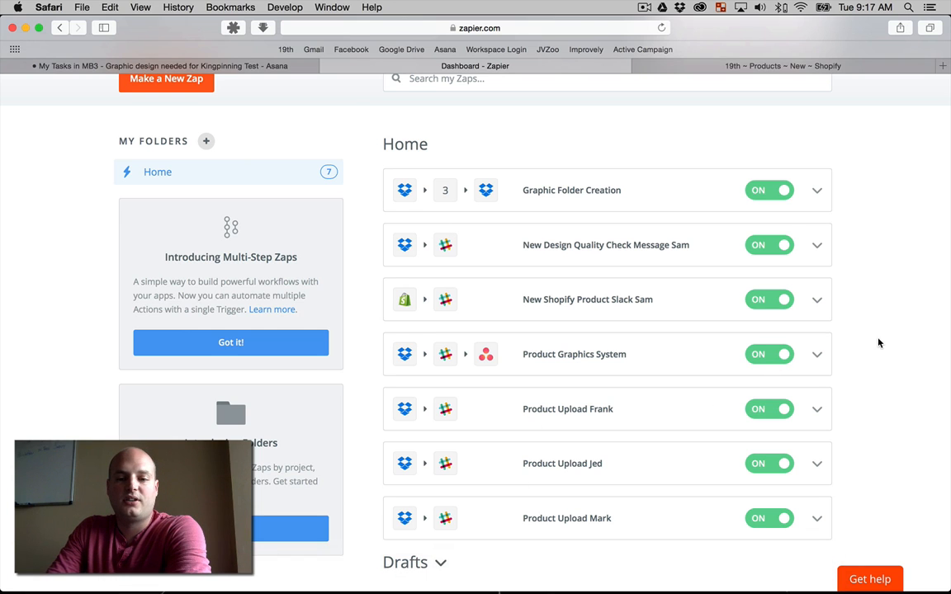
{"action": "left_click", "coordinate": [816, 191]}
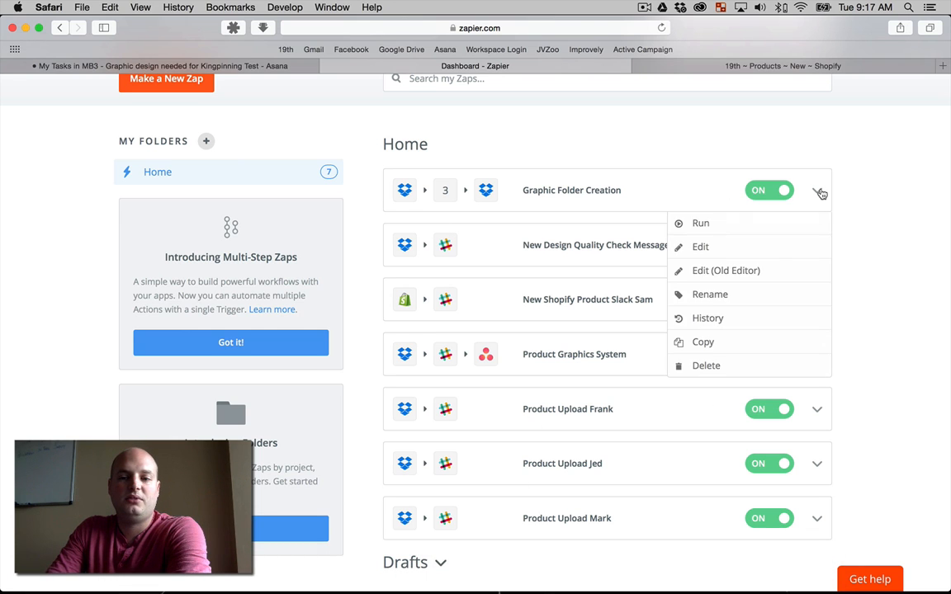
{"action": "left_click", "coordinate": [701, 222]}
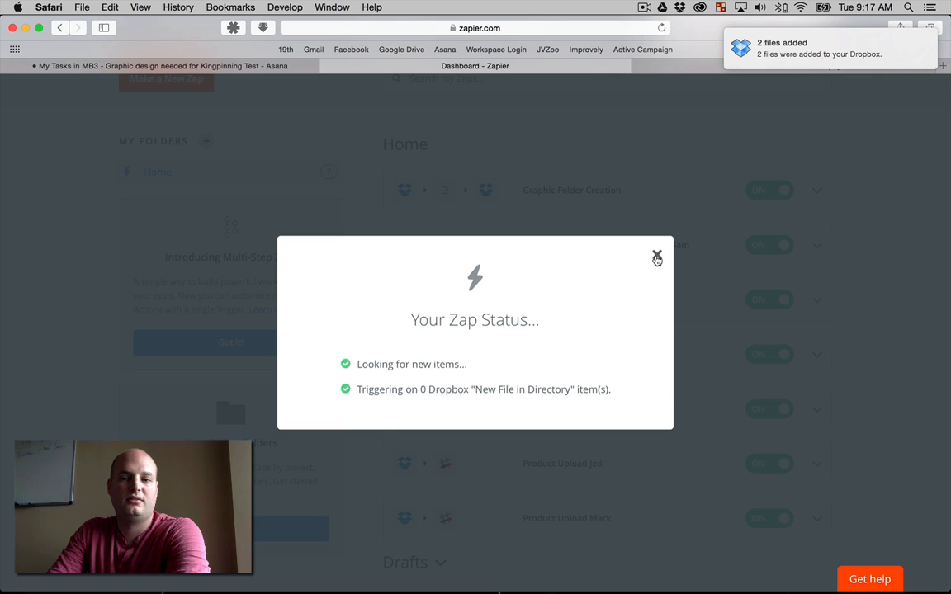
{"action": "mouse_move", "coordinate": [664, 293]}
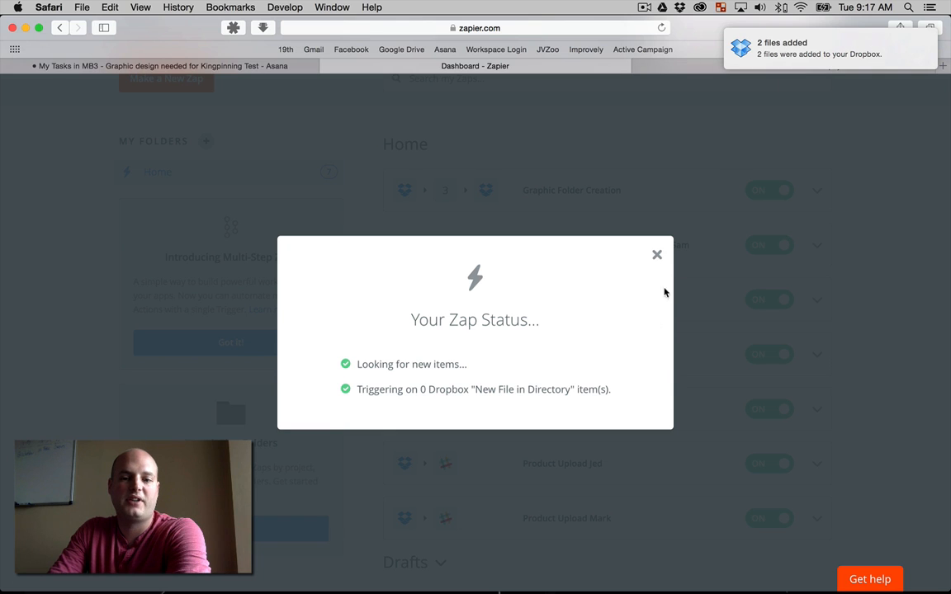
{"action": "left_click", "coordinate": [658, 254]}
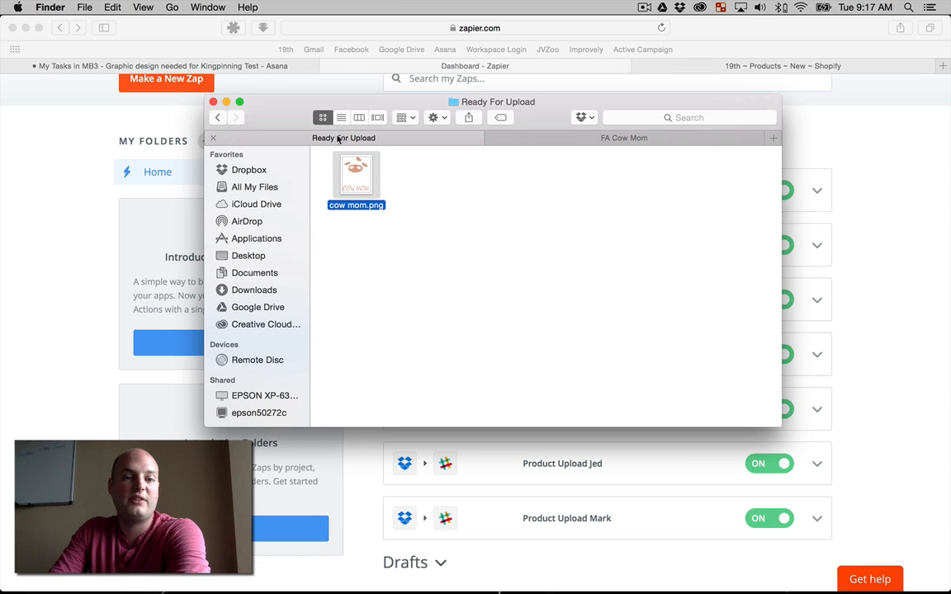
Step: Go from Product Systems into Product Upload, then cow mom, and open Product Details.txt
{"action": "left_click", "coordinate": [218, 116]}
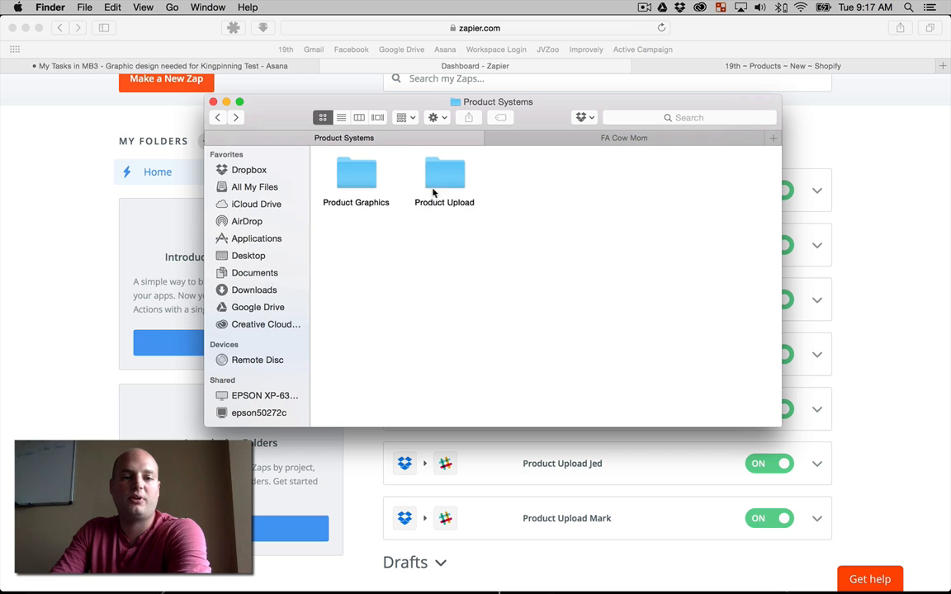
{"action": "double_click", "coordinate": [444, 174]}
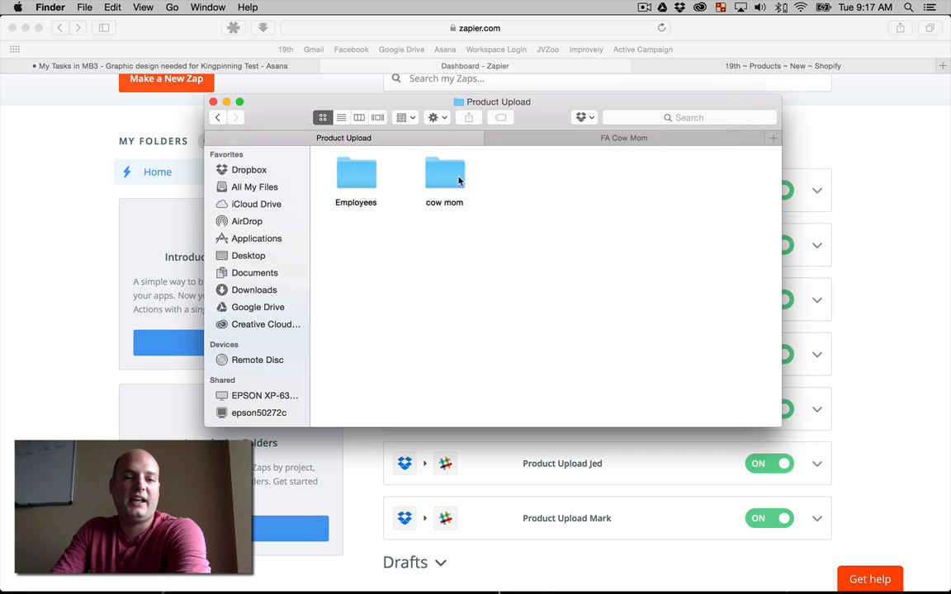
{"action": "mouse_move", "coordinate": [450, 170]}
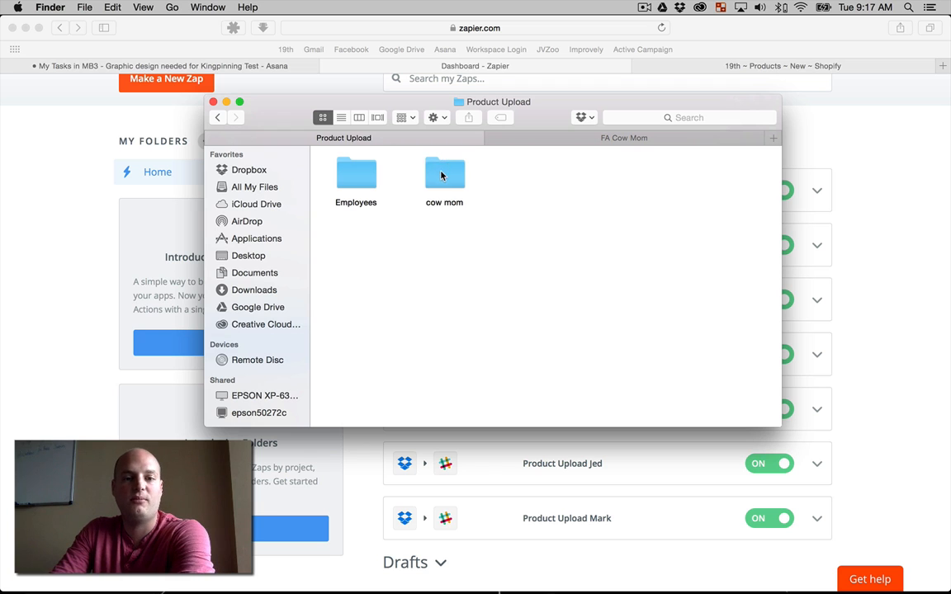
{"action": "double_click", "coordinate": [443, 173]}
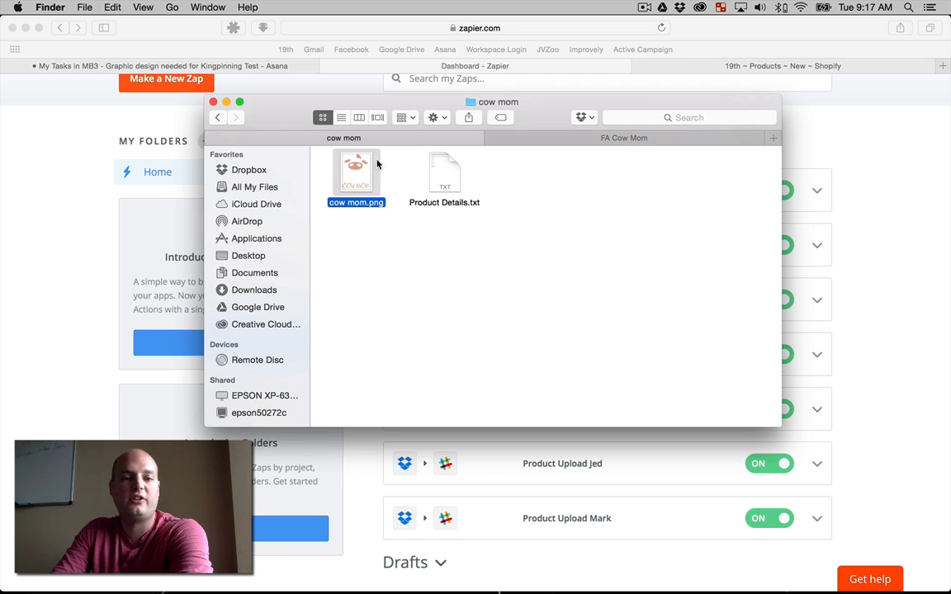
{"action": "double_click", "coordinate": [444, 171]}
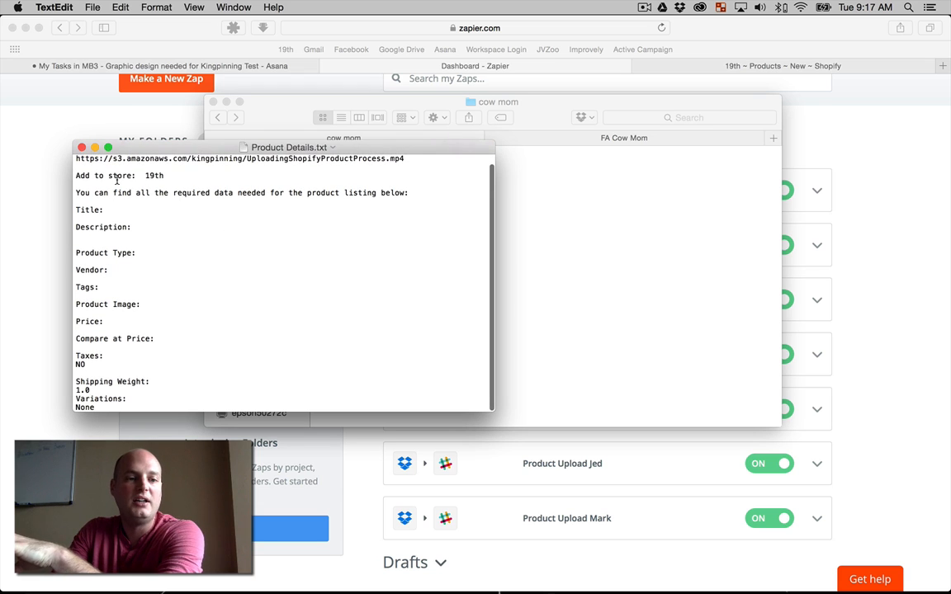
Step: Enter the title 'Freakin Awesome Cow Mom' and start the description with 'Grab your'
{"action": "left_click", "coordinate": [105, 209]}
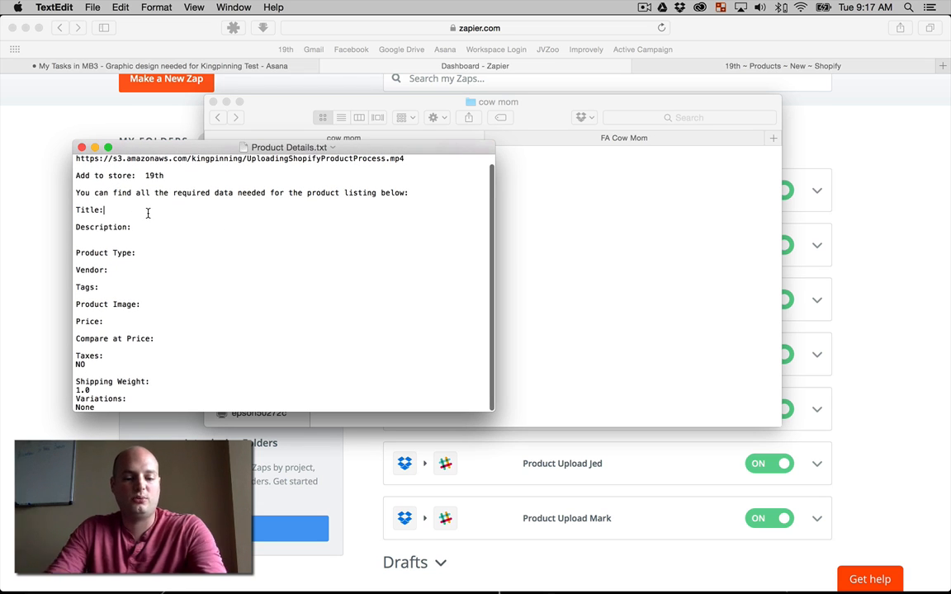
{"action": "type", "text": "Freaki"}
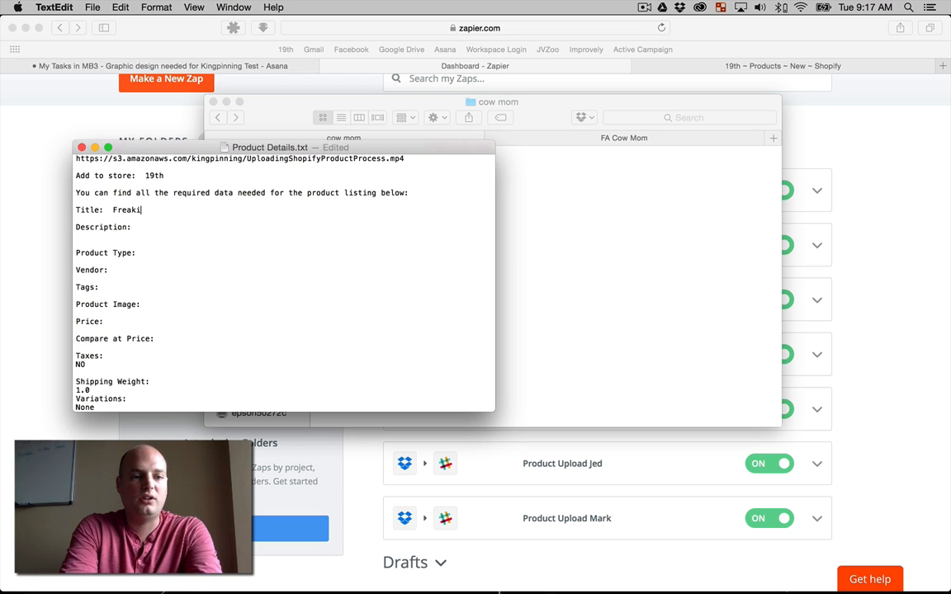
{"action": "type", "text": "n Awesome"}
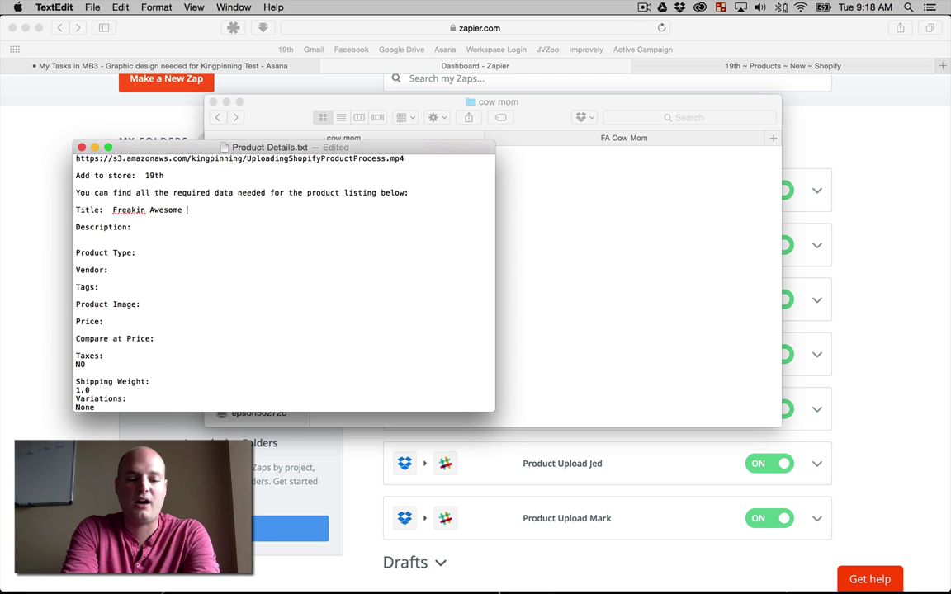
{"action": "type", "text": "Cow Mom"}
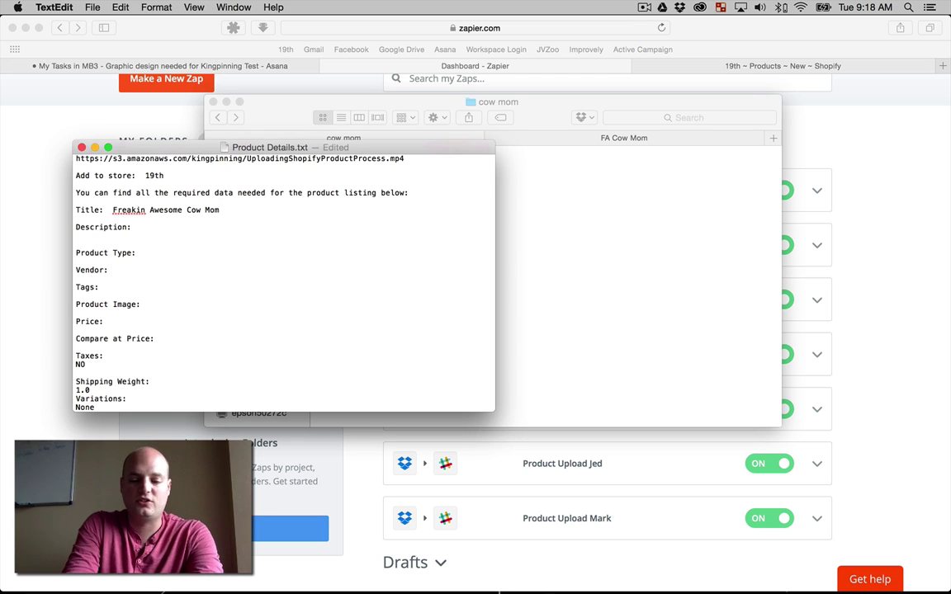
{"action": "type", "text": "Grab your"}
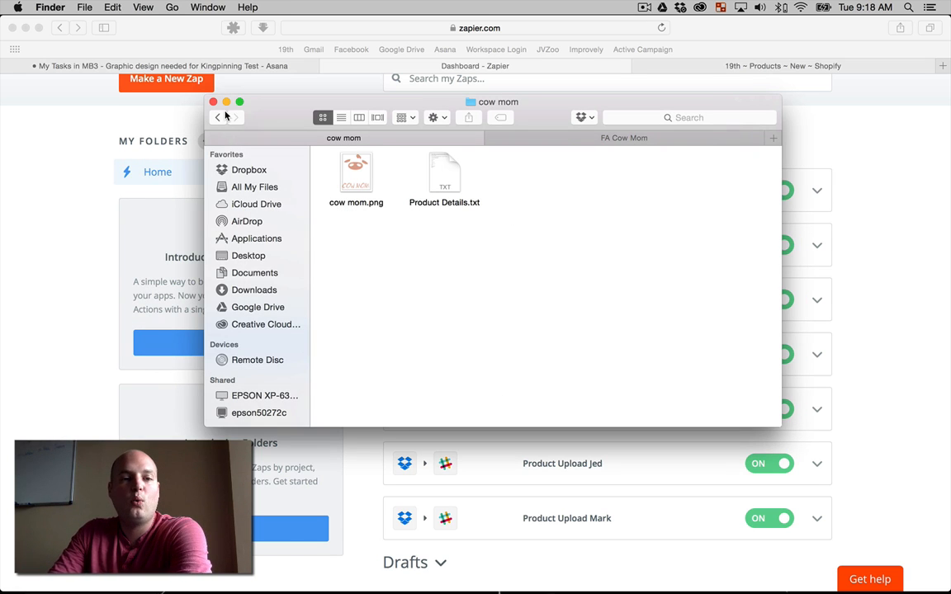
Step: Go back up one folder level in Finder toward the Employees folder
{"action": "left_click", "coordinate": [218, 117]}
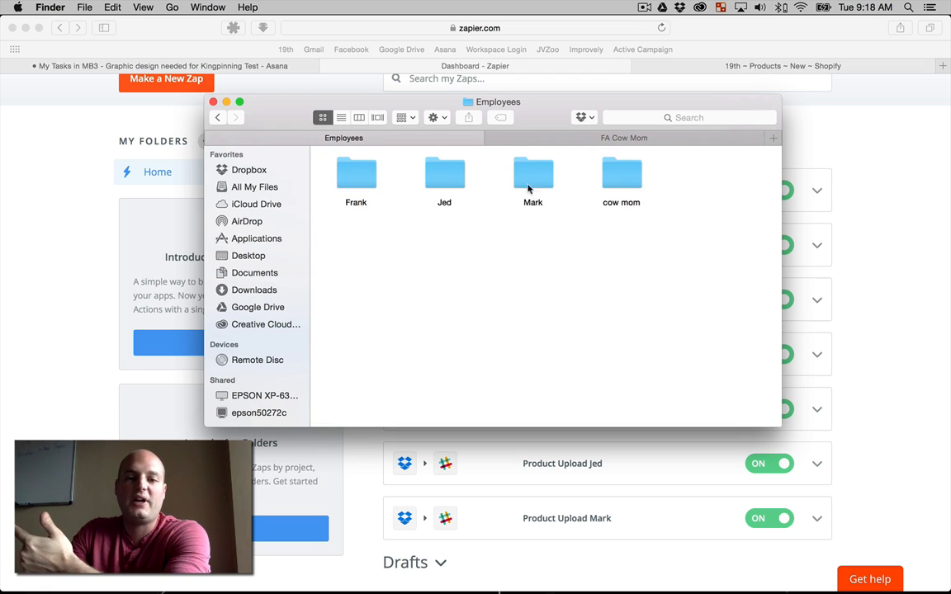
{"action": "mouse_move", "coordinate": [501, 205]}
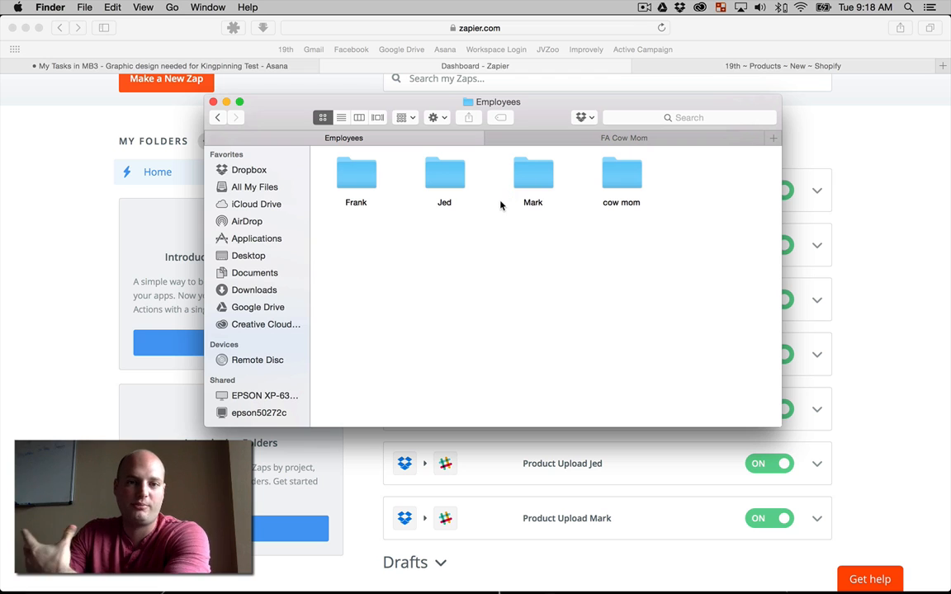
{"action": "mouse_move", "coordinate": [647, 167]}
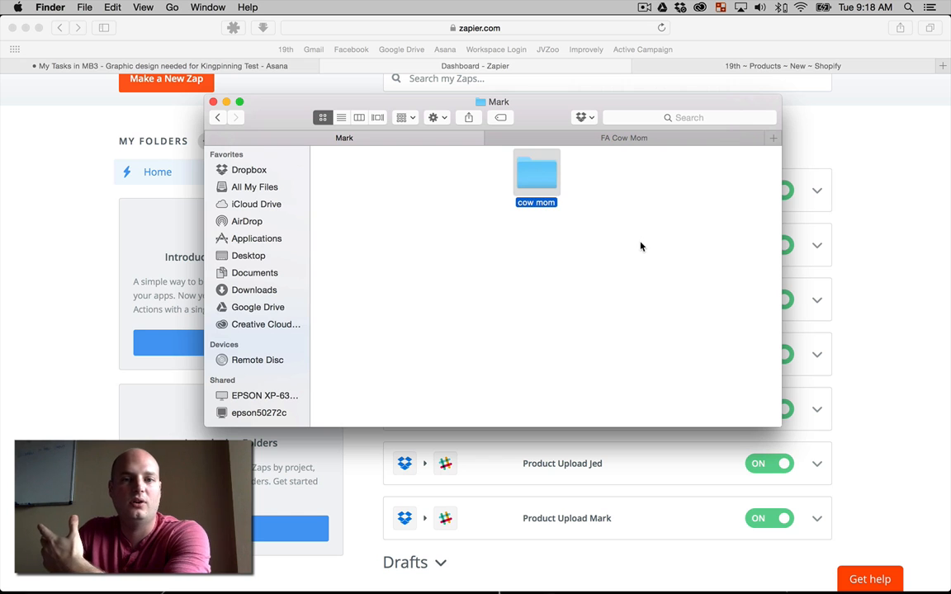
{"action": "mouse_move", "coordinate": [468, 224]}
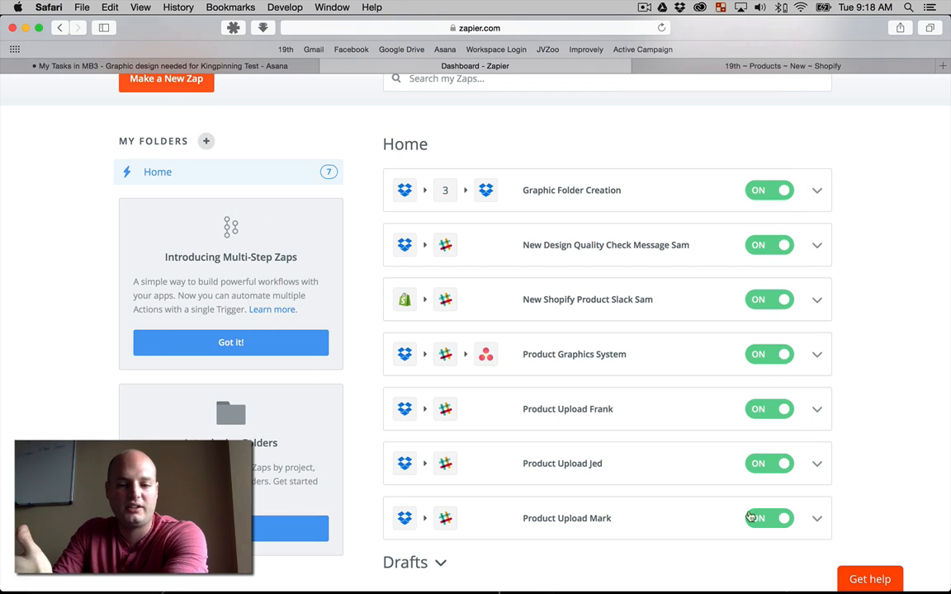
Step: Run the last Product Upload zap, then close Slack and the Zap Status dialog
{"action": "left_click", "coordinate": [818, 518]}
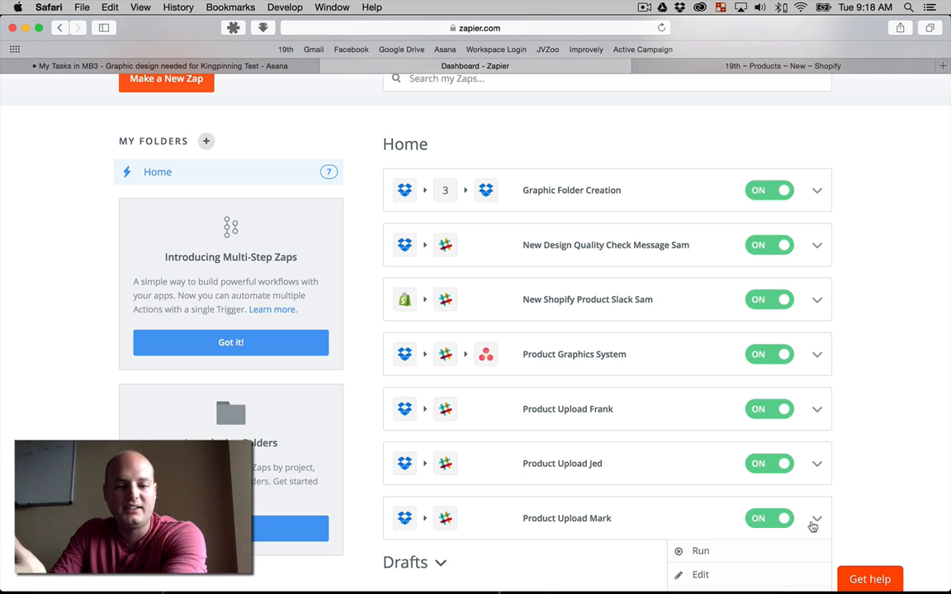
{"action": "left_click", "coordinate": [700, 551]}
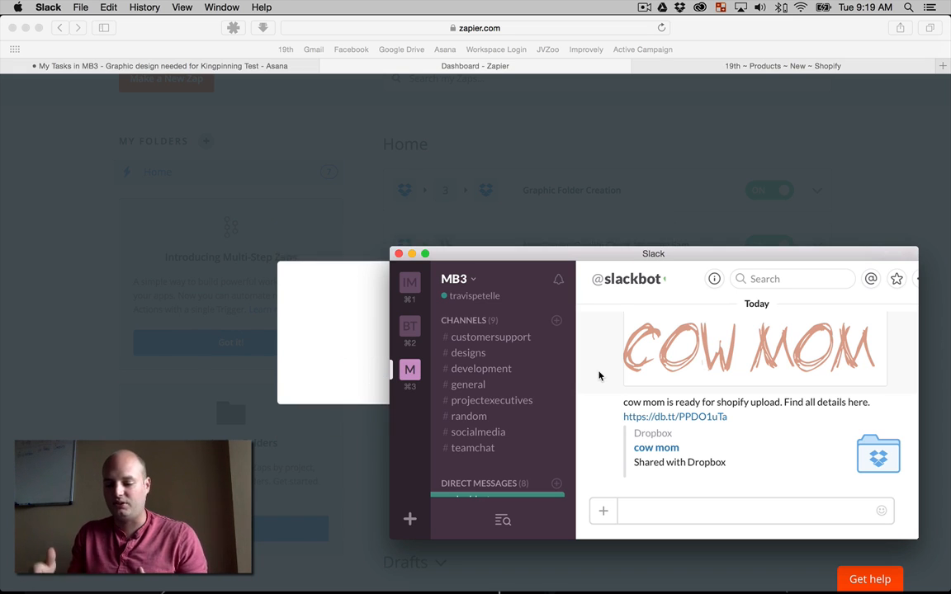
{"action": "mouse_move", "coordinate": [602, 374]}
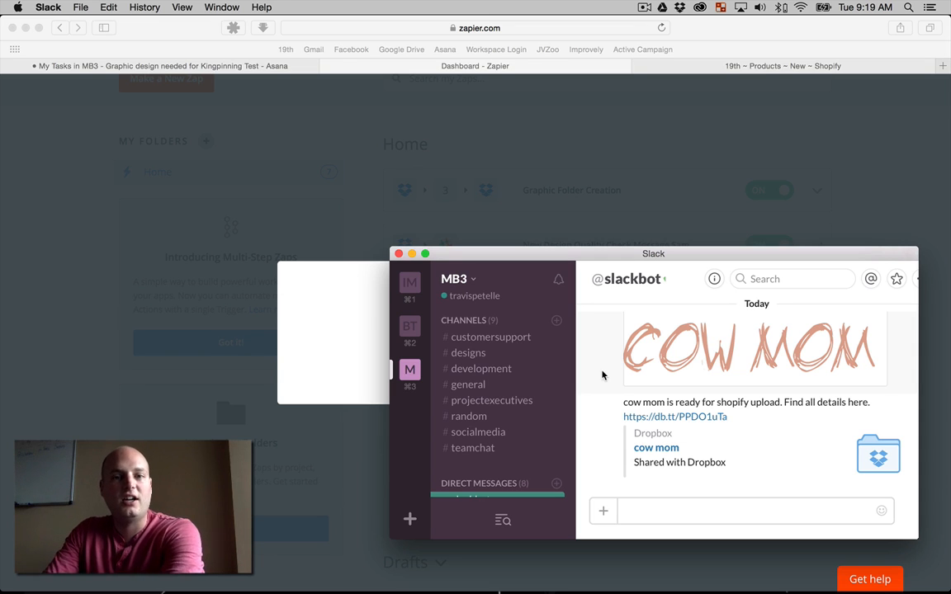
{"action": "mouse_move", "coordinate": [620, 354]}
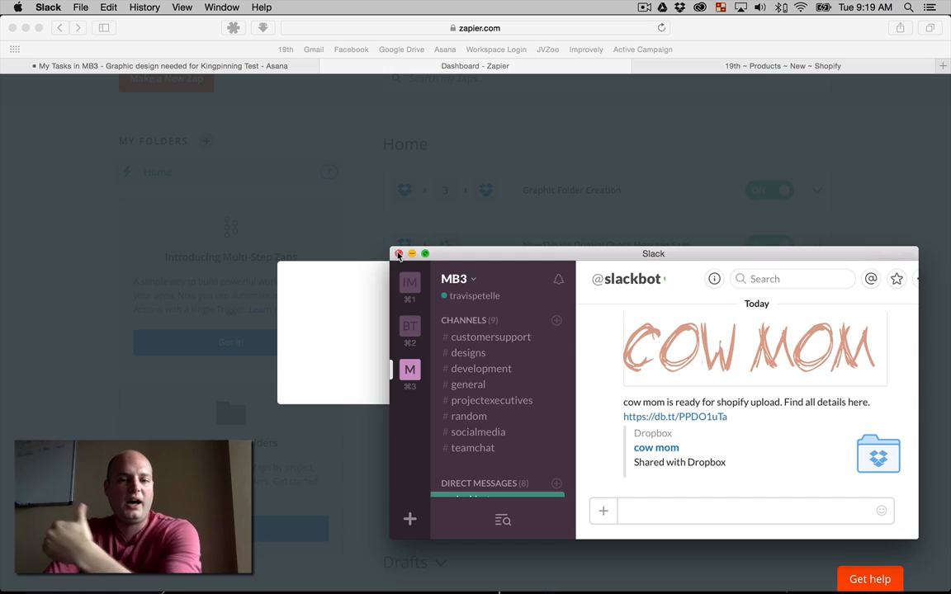
{"action": "left_click", "coordinate": [397, 253]}
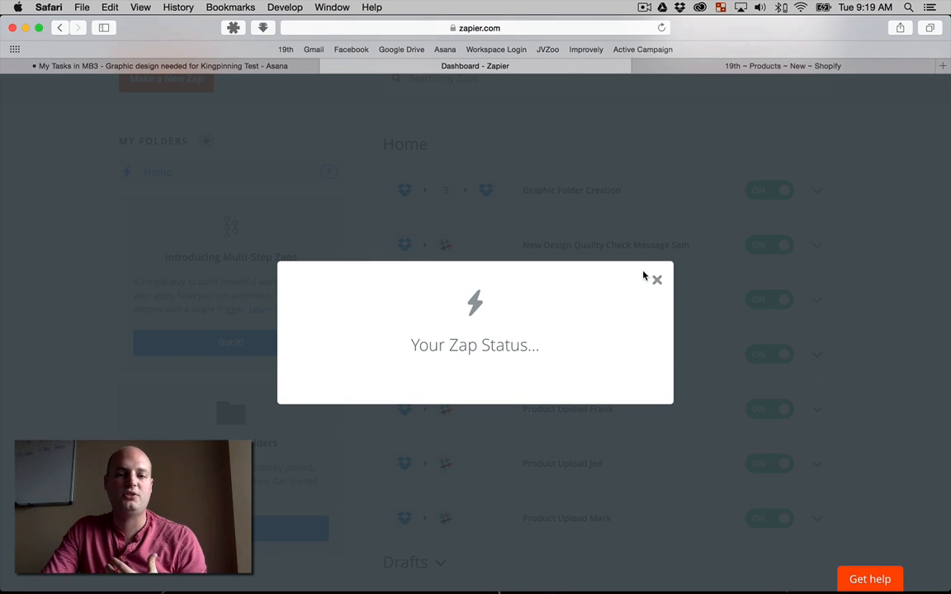
{"action": "left_click", "coordinate": [657, 279]}
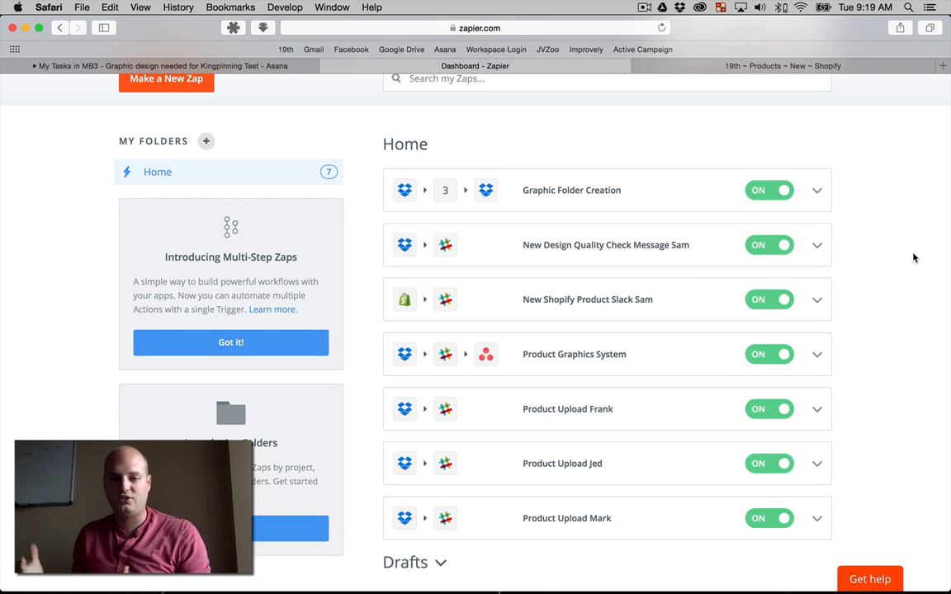